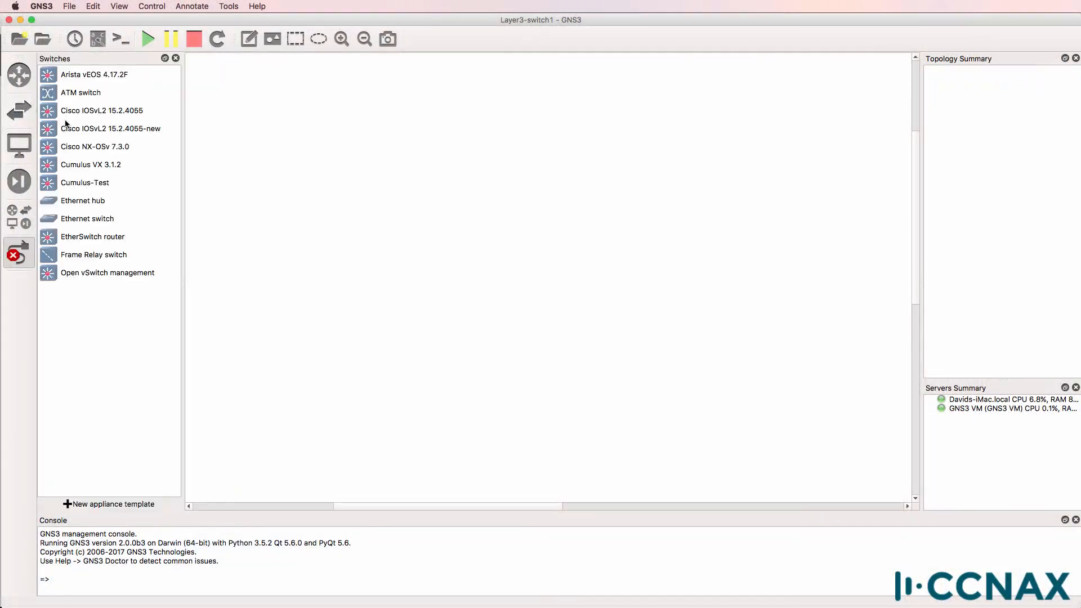
mouse_move(110, 128)
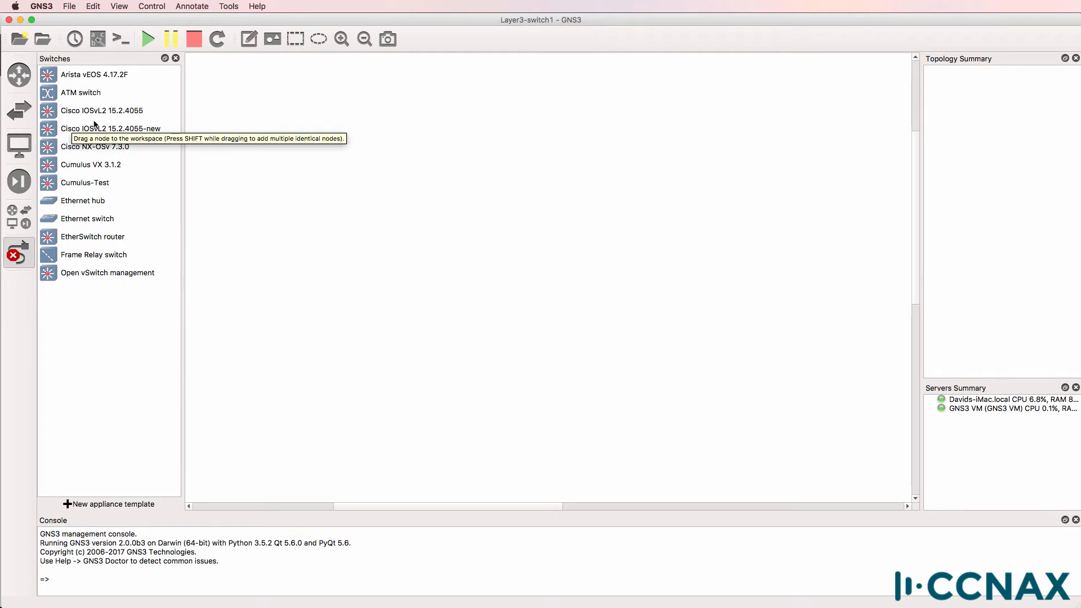
Place a Cisco IOSvL2 switch and two Cisco IOSv 15.6(2)T routers on the workspace
click(102, 110)
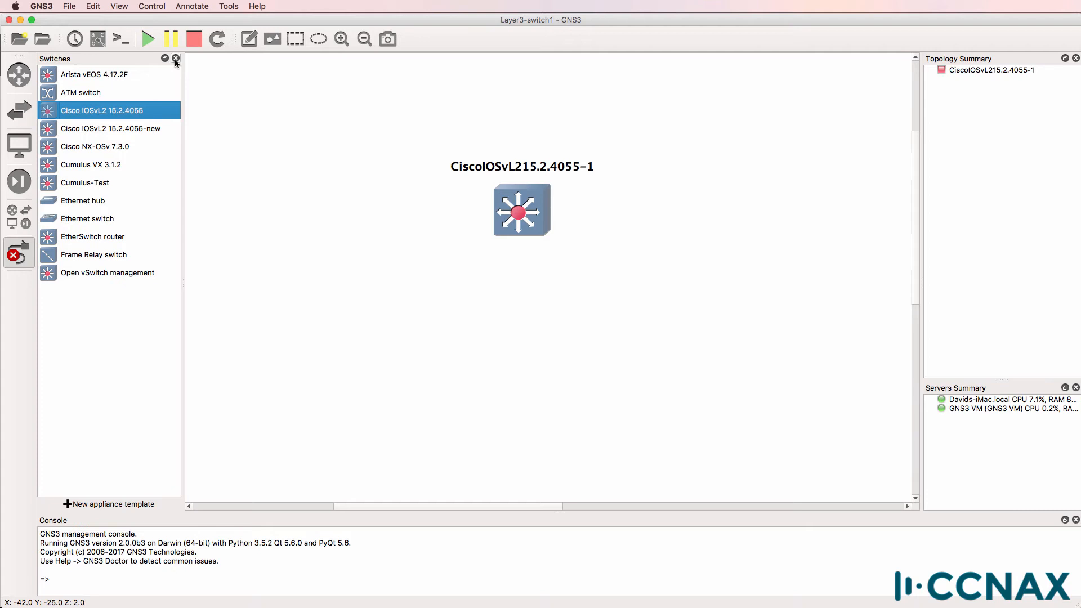
click(176, 58)
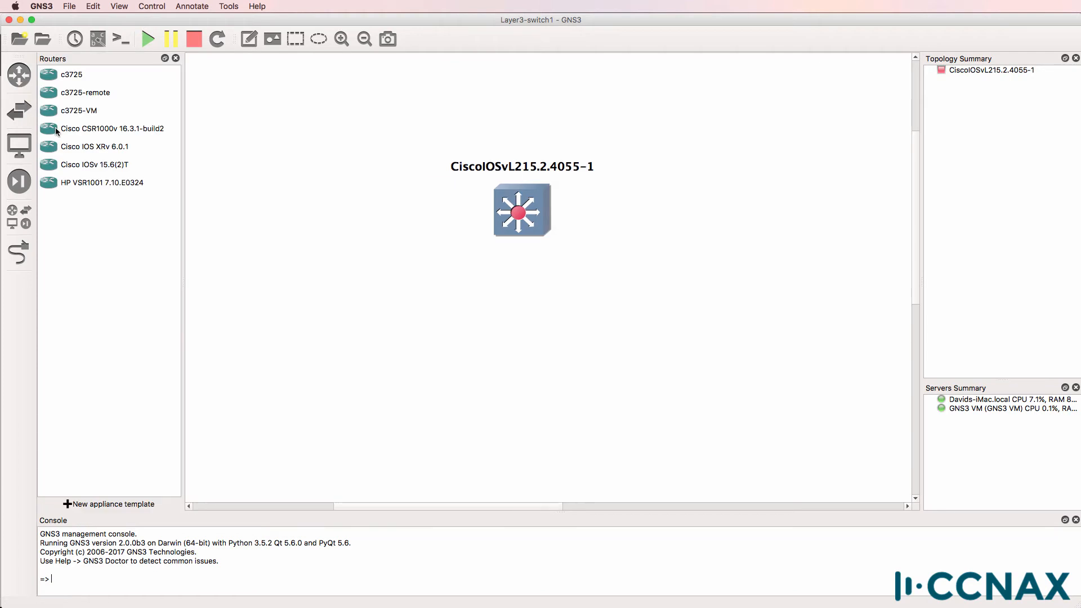
drag(95, 164, 310, 208)
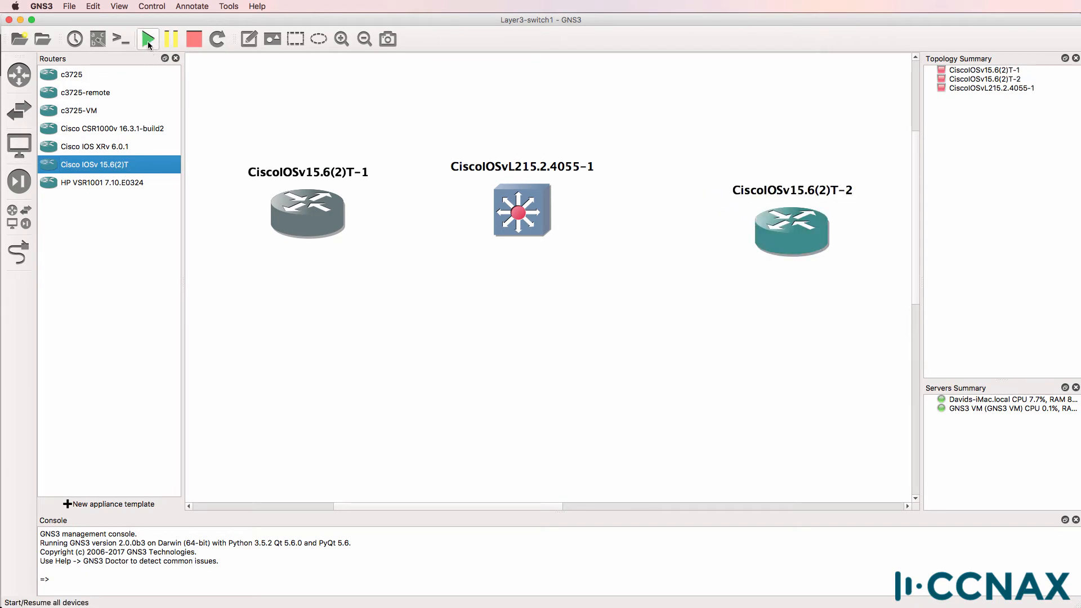
Start all three devices, open their consoles, and link router 1 Gi0/0 to switch Gi0/0
click(147, 39)
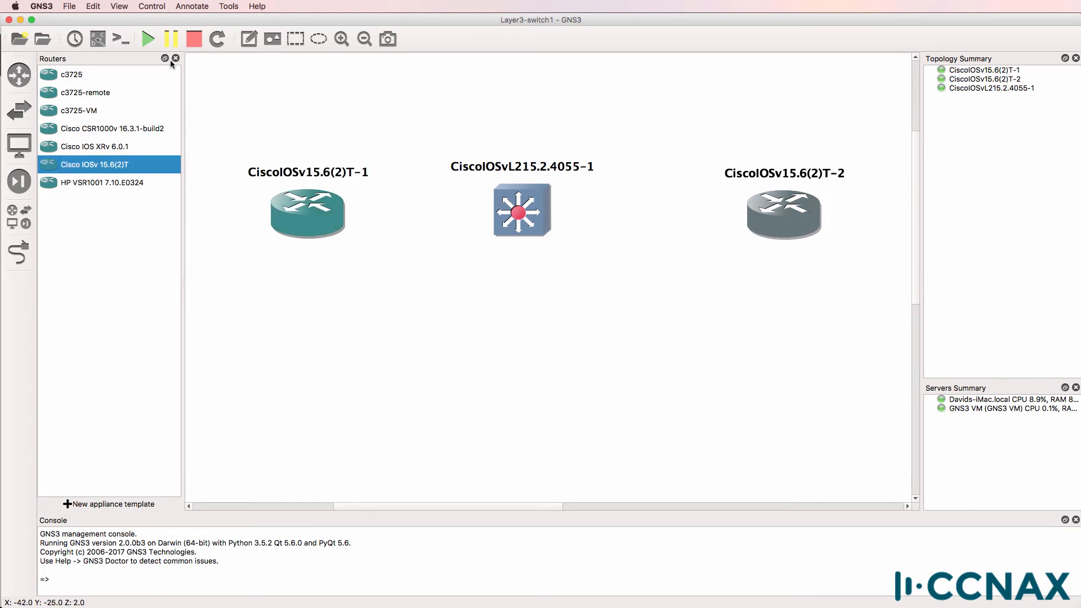
click(175, 58)
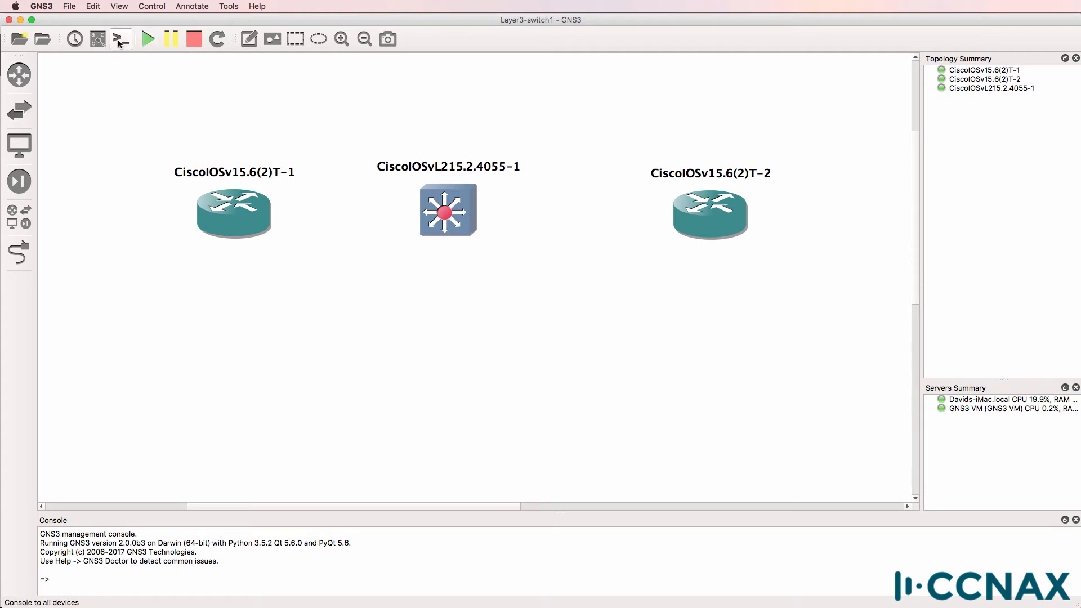
click(120, 39)
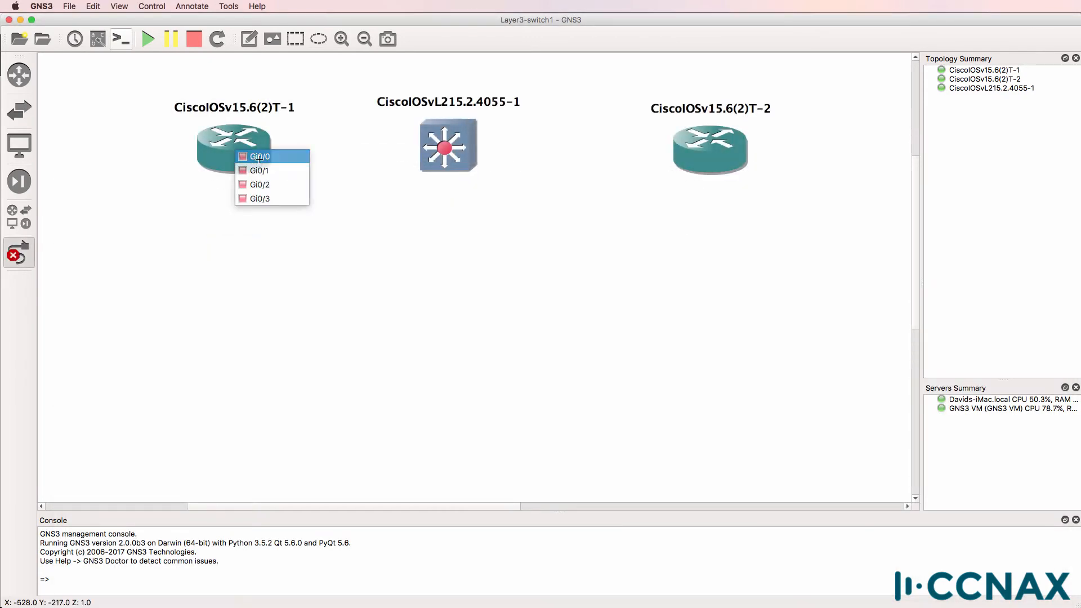
click(260, 156)
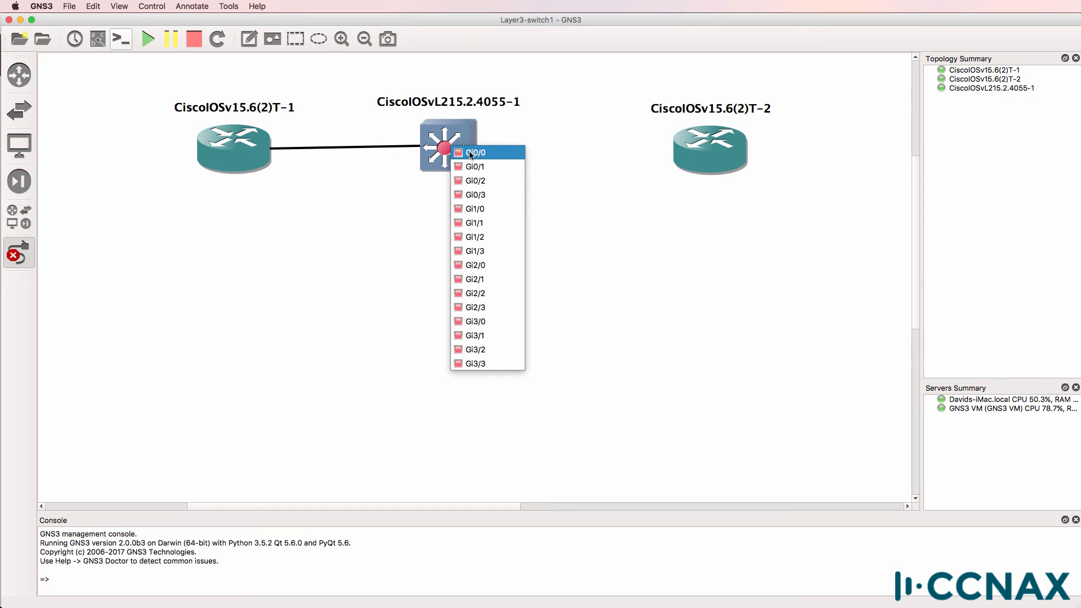
click(475, 152)
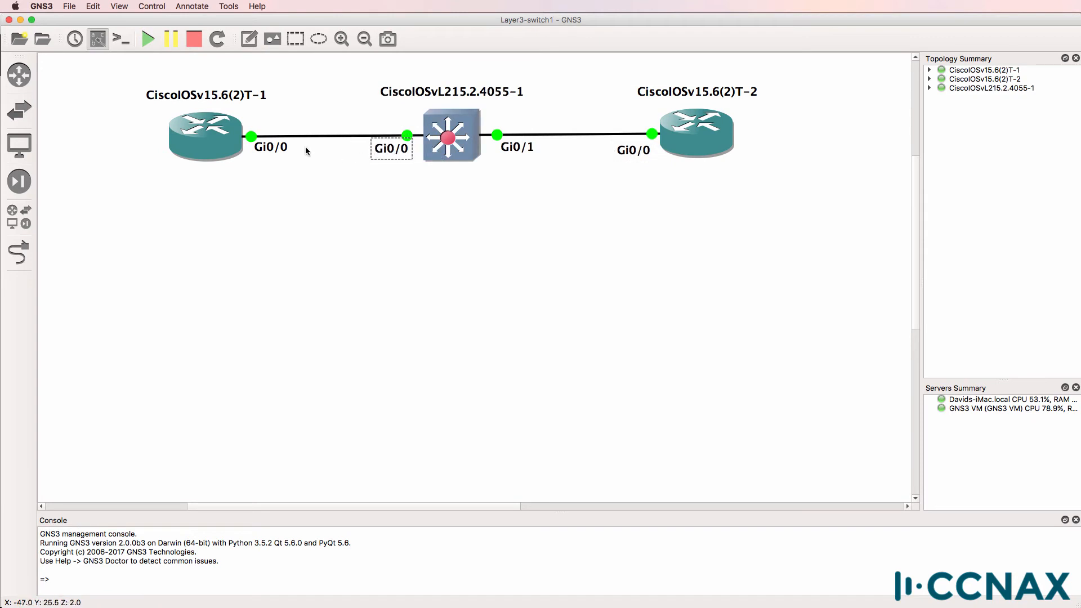
Change router 1's symbol to a computer
right_click(205, 135)
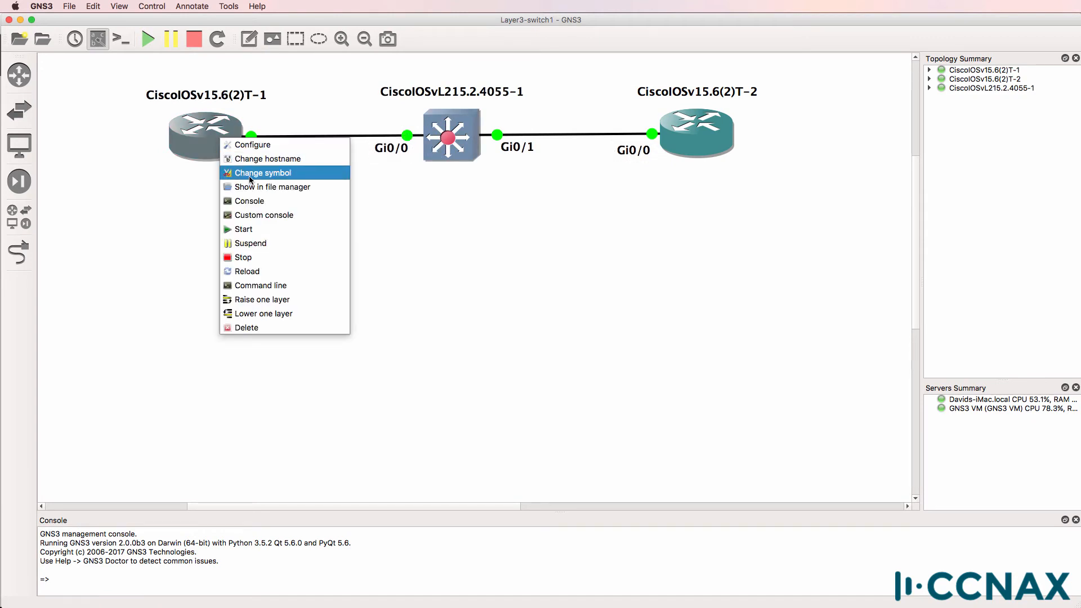
click(263, 173)
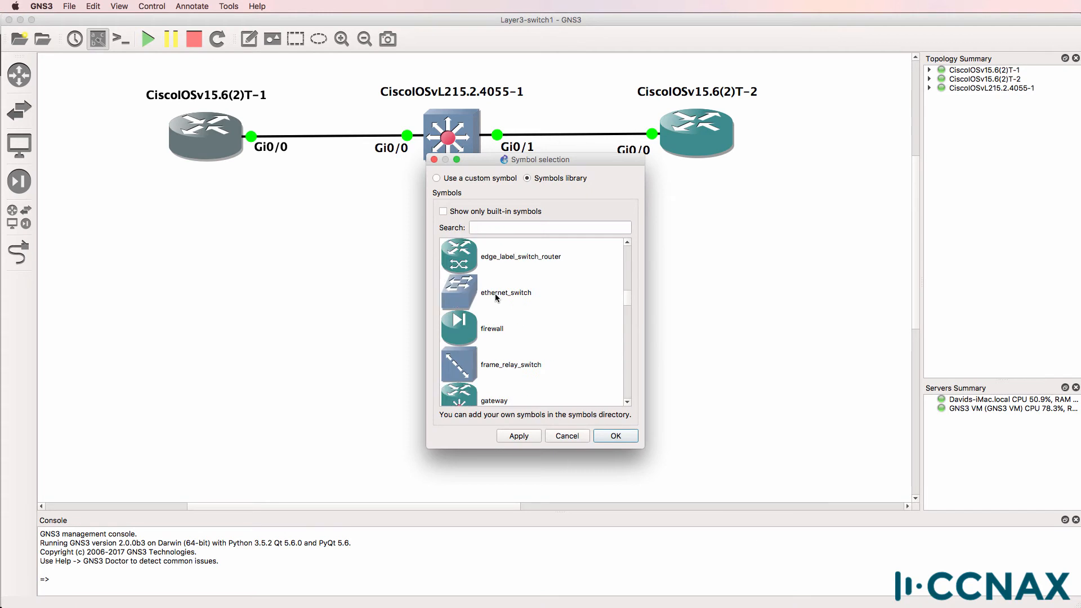
scroll(up, 3)
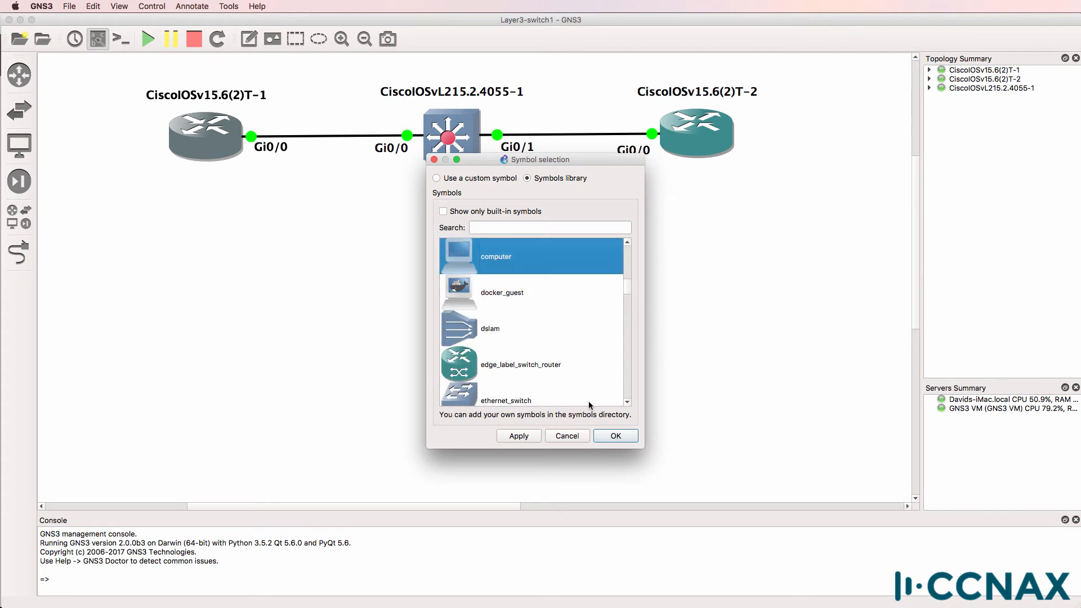
click(614, 435)
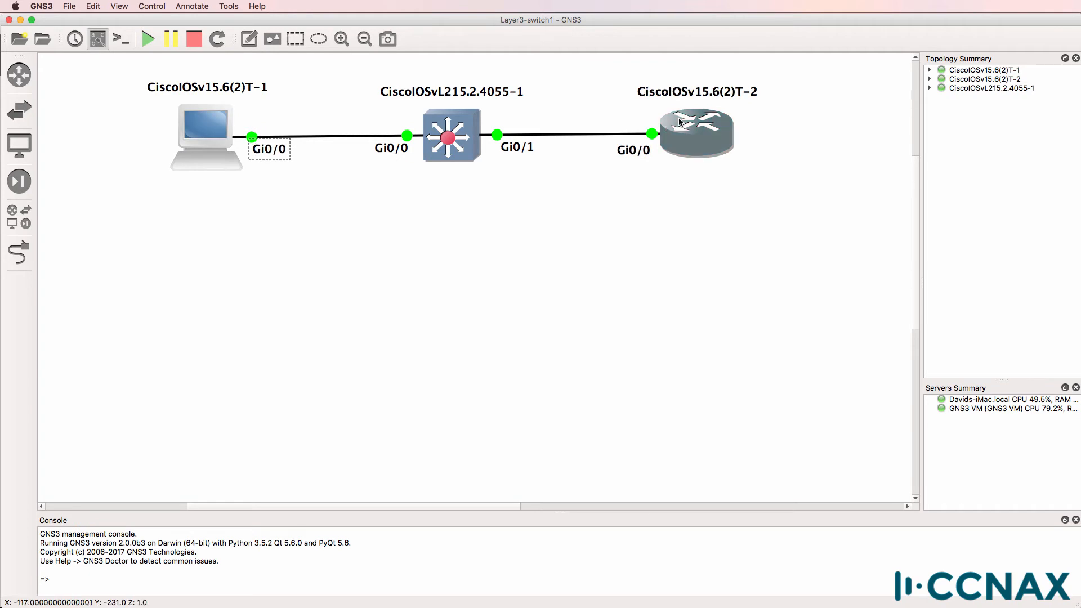
Change router 2's symbol to a computer and add VLAN text labels to the links
right_click(694, 131)
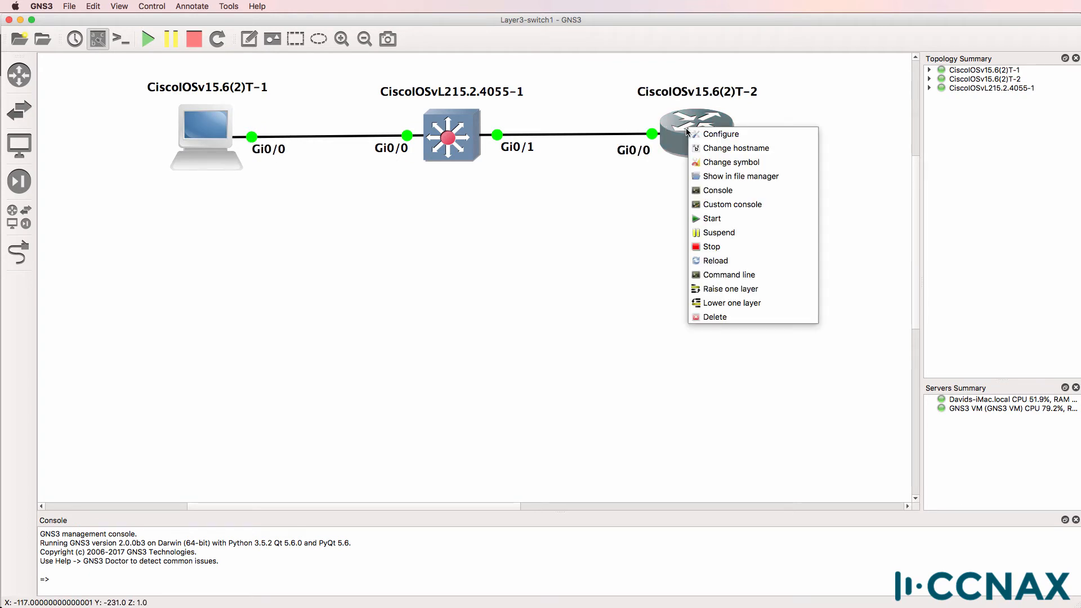
mouse_move(730, 162)
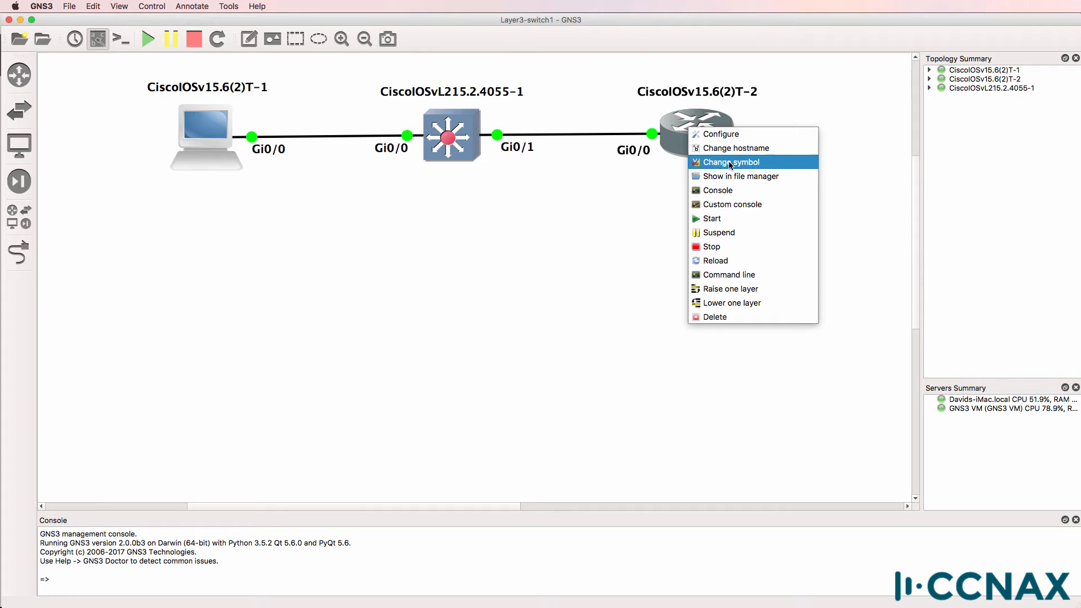
click(730, 162)
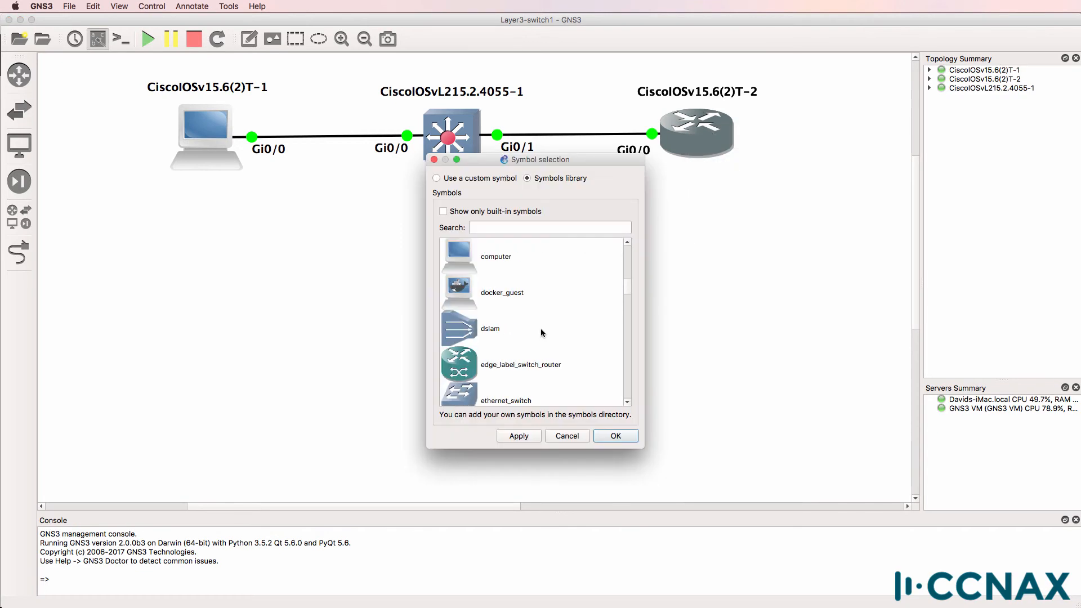
click(614, 435)
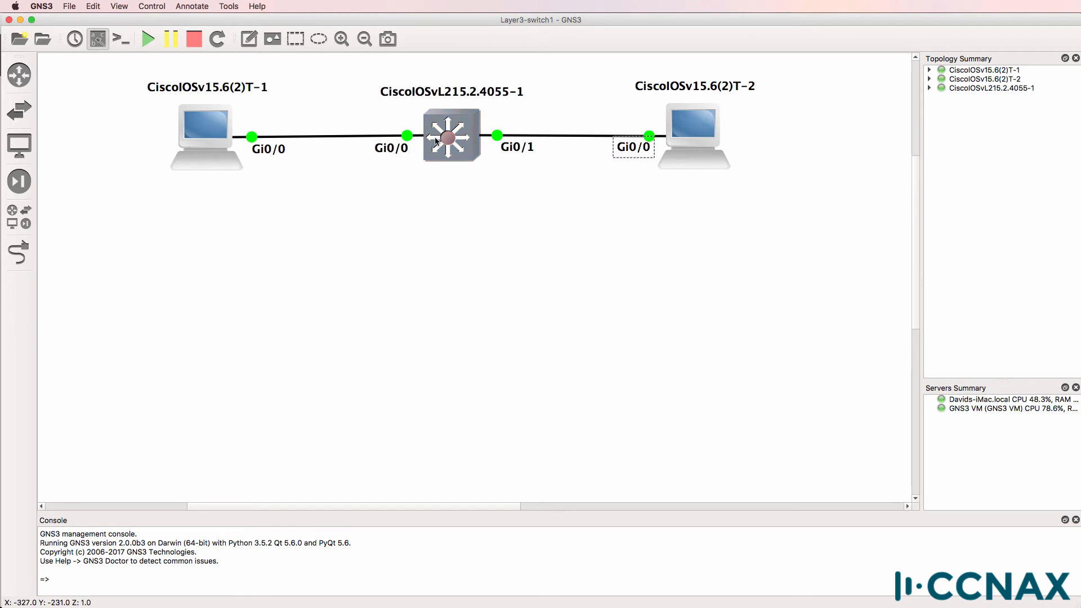
mouse_move(306, 179)
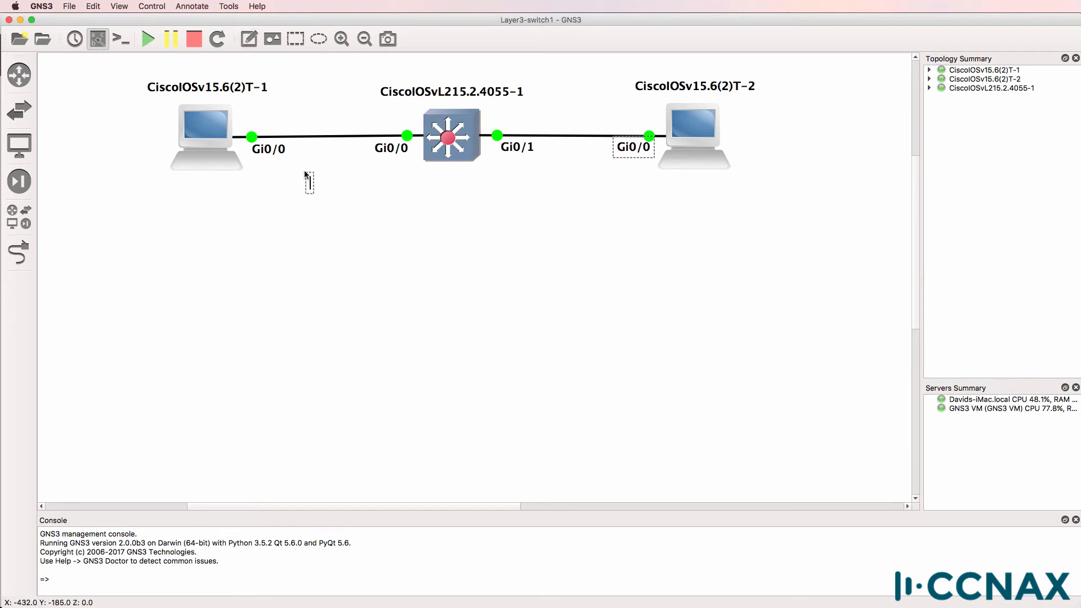
text(VLAN 2)
text(sh ip)
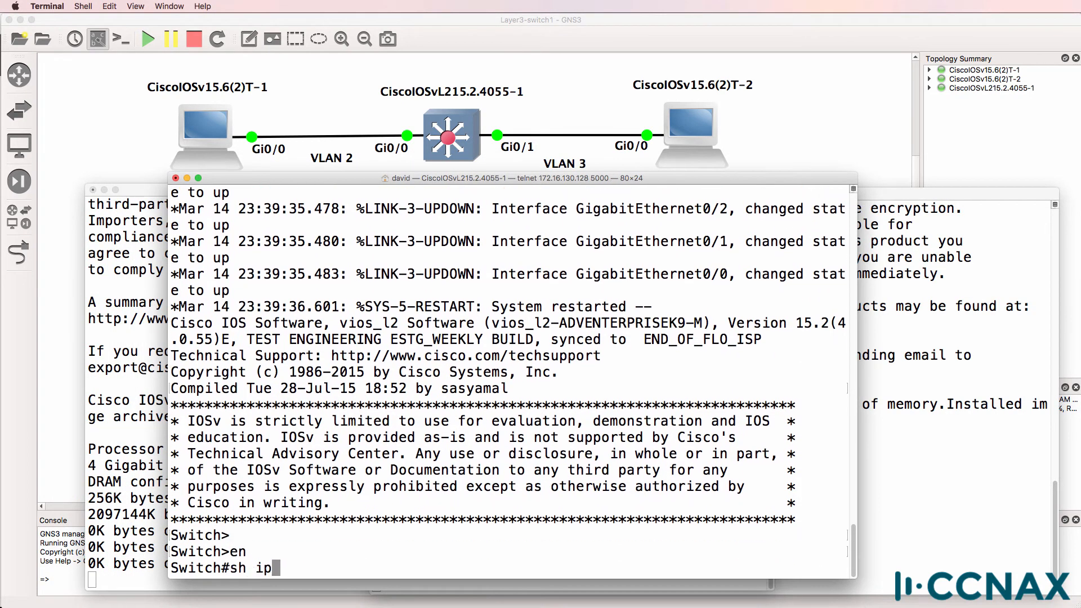
Name the switch S1, create VLANs 2 and 3, and verify them with show vlan brief
text( int brief)
key(Return)
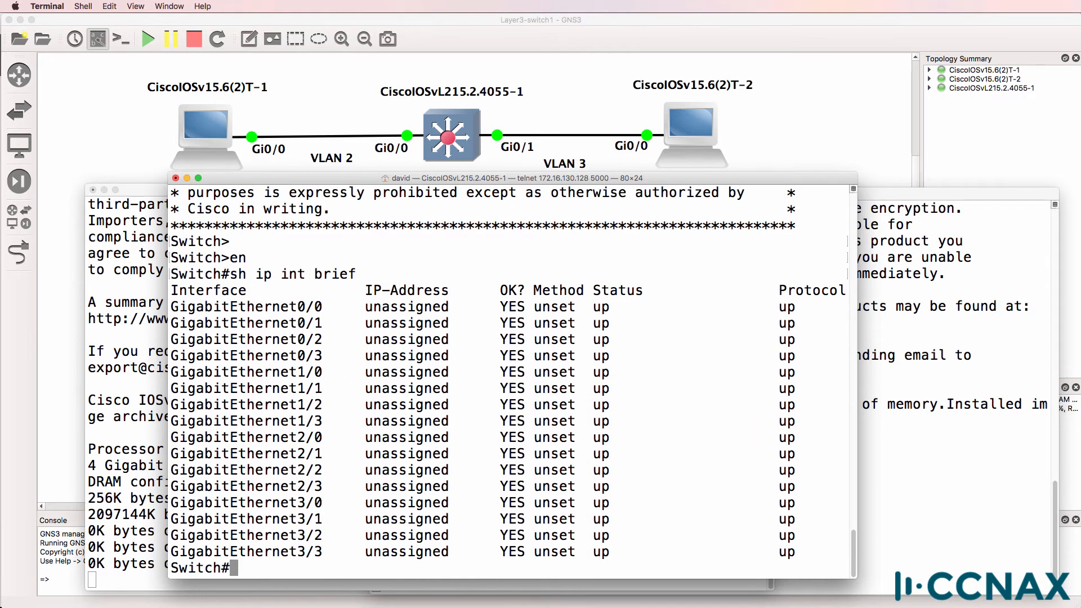
text(sh vlan brief)
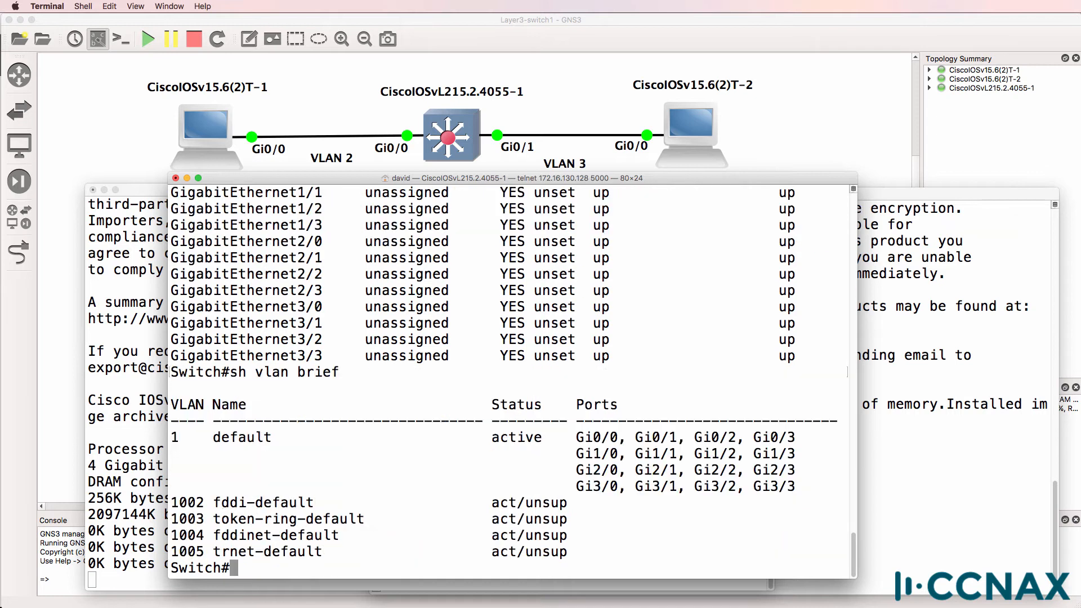
text(c)
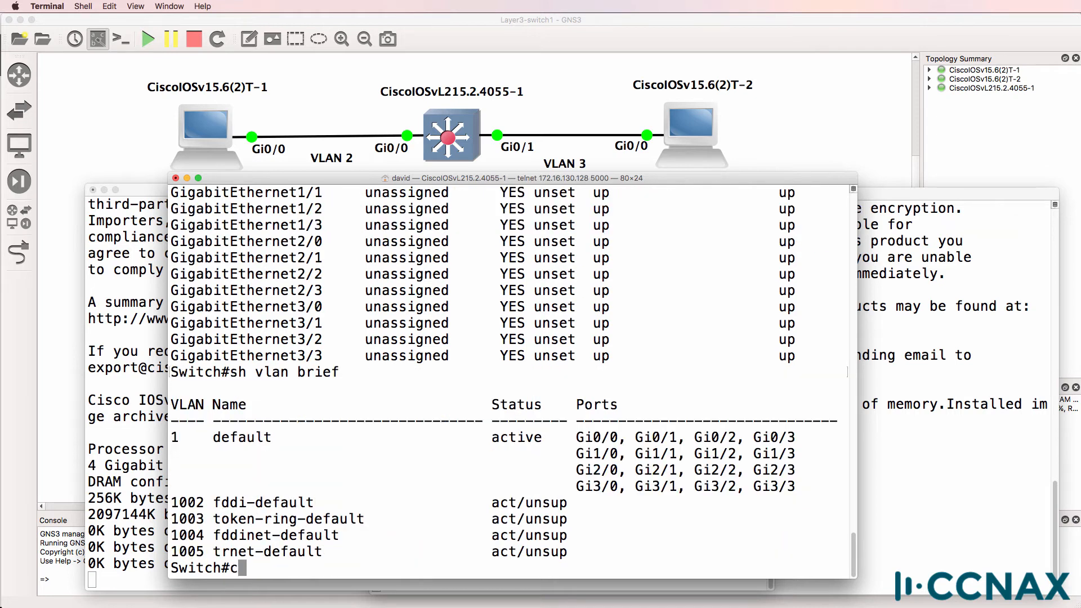
text(onf t)
text(host S1)
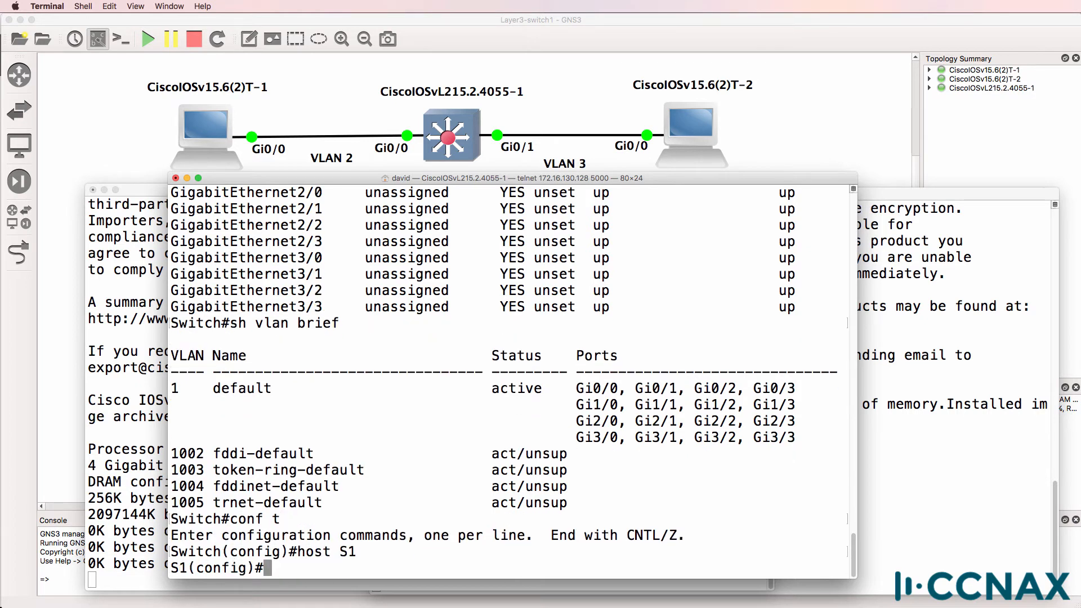
text(vlan 2)
text(sho vlan)
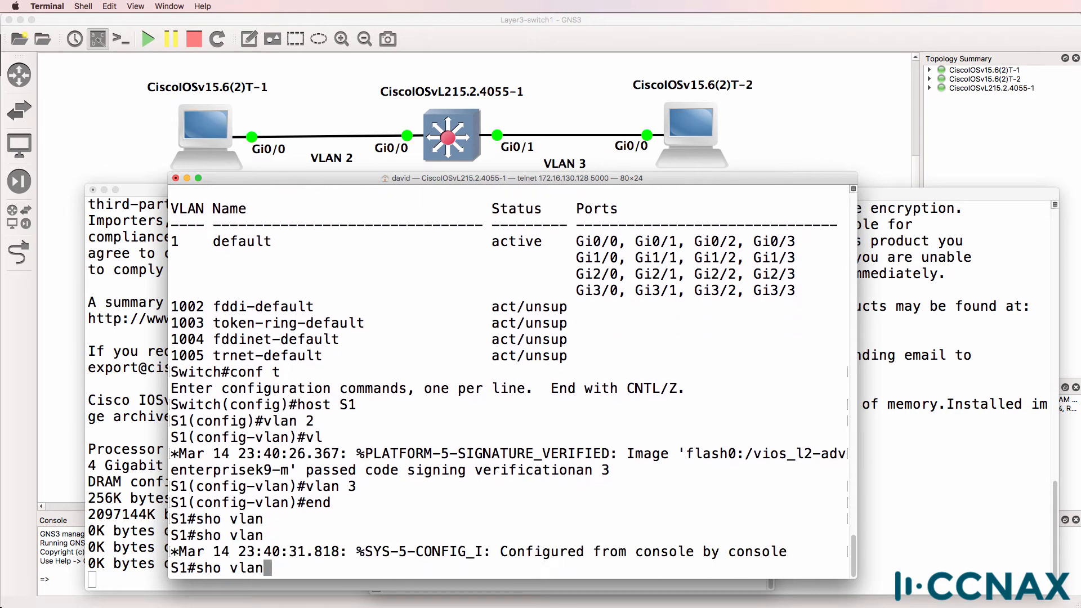
text(br)
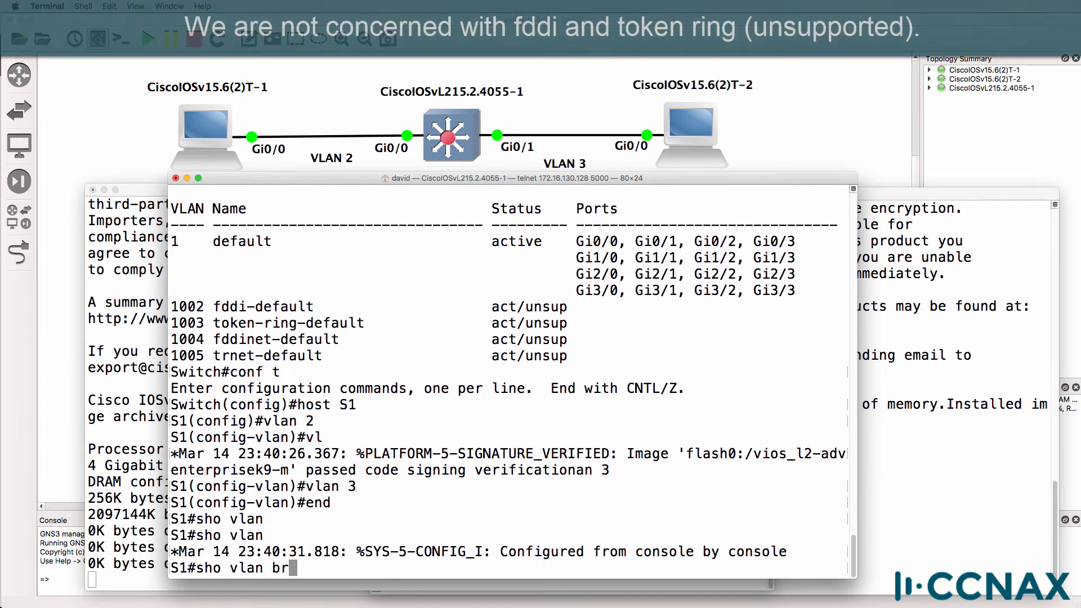
key(Return)
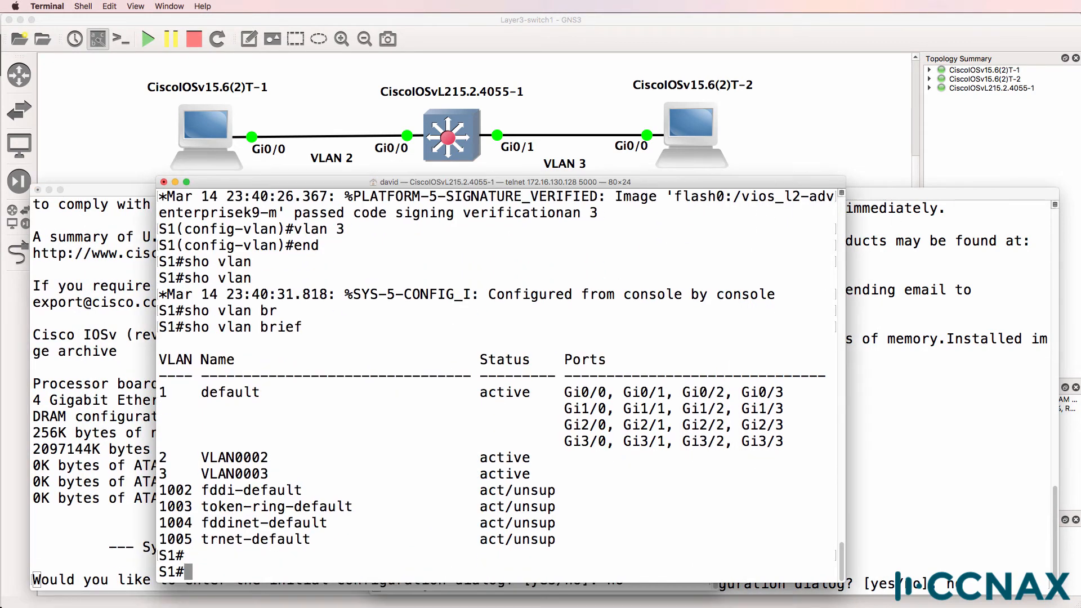
Put Gi0/0 in access VLAN 2 and Gi0/1 in access VLAN 3, then verify Gi0/0
text(sh int g0/)
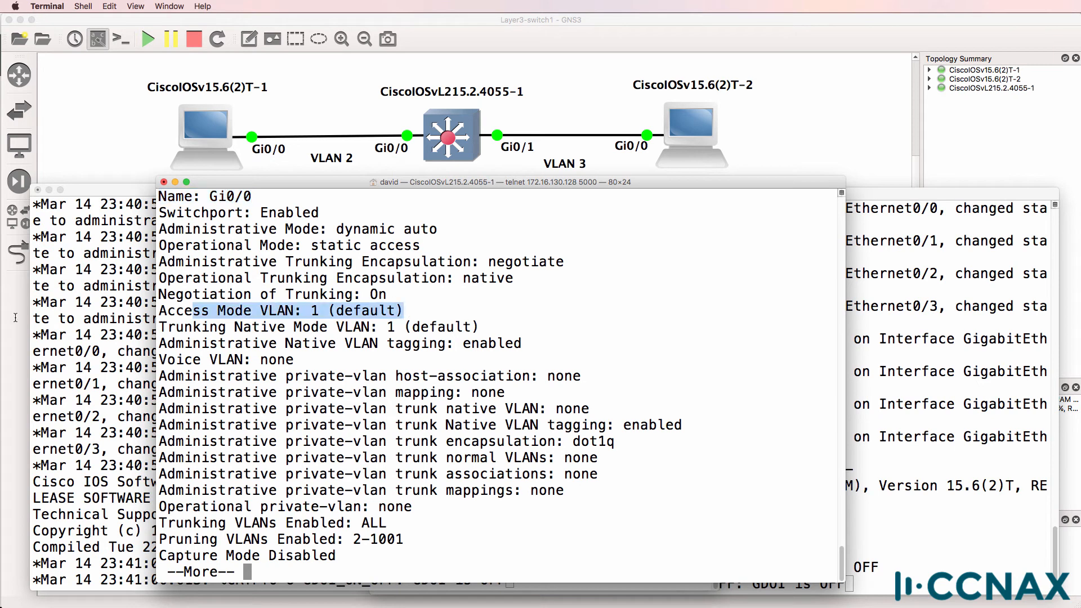
key(space)
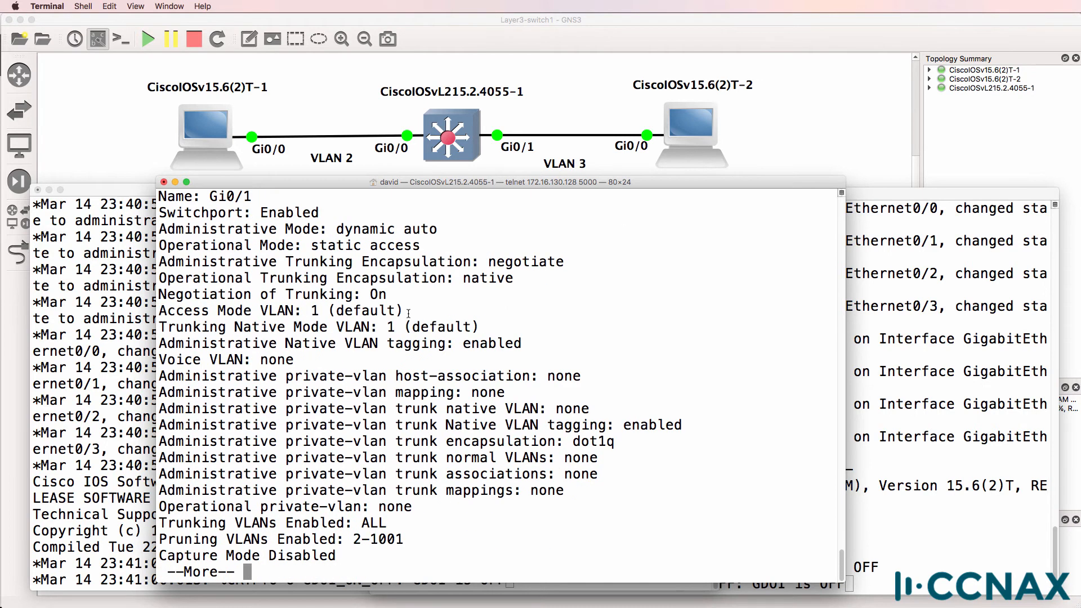
key(space)
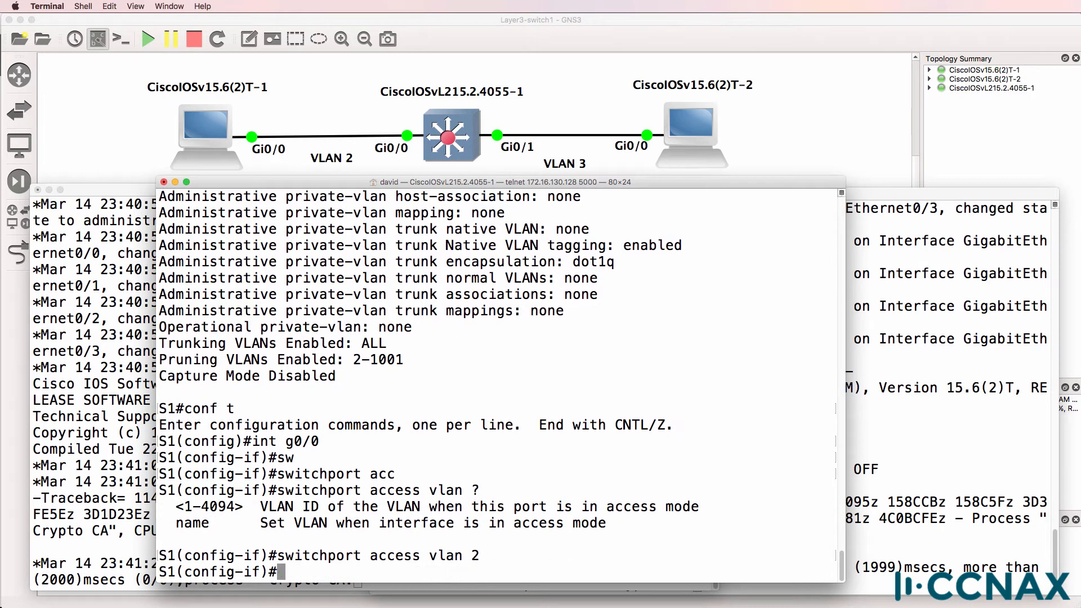
text(int g0/1)
text(show)
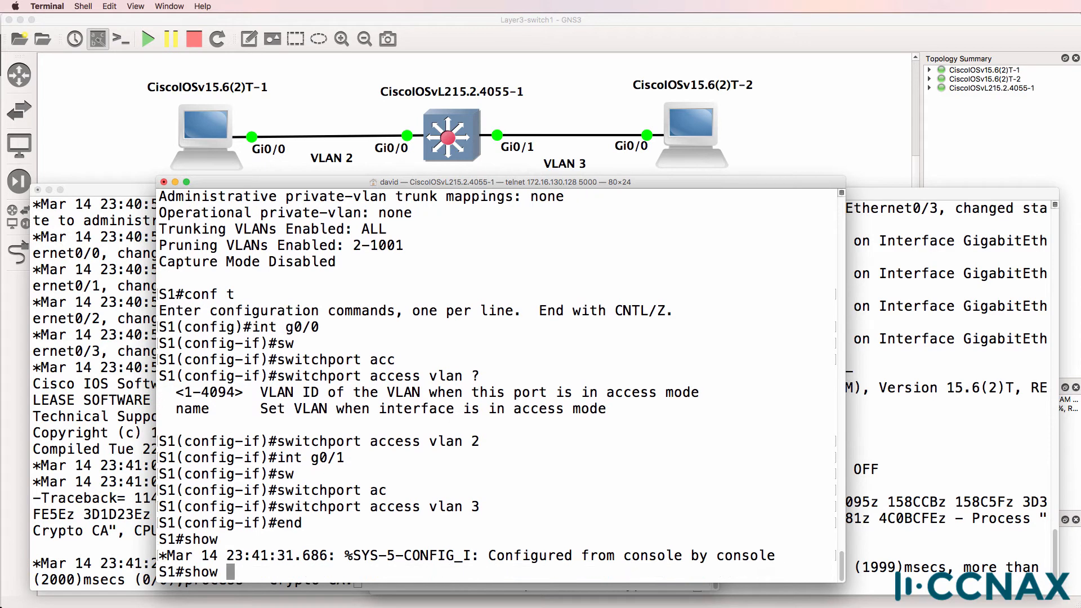
text(int g0/0 switchport)
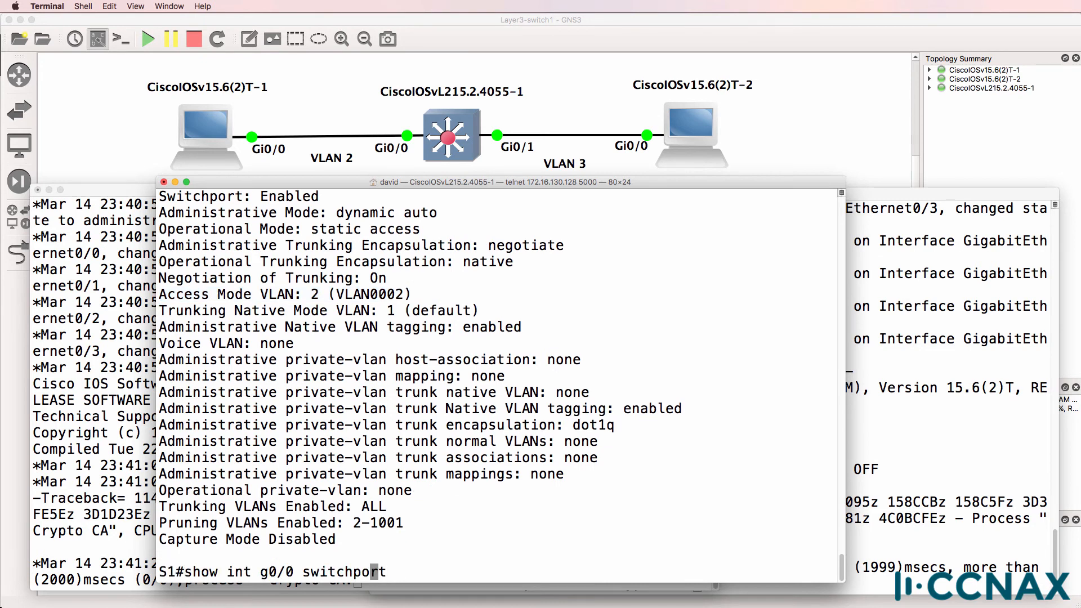
text(sh ip route)
key(Return)
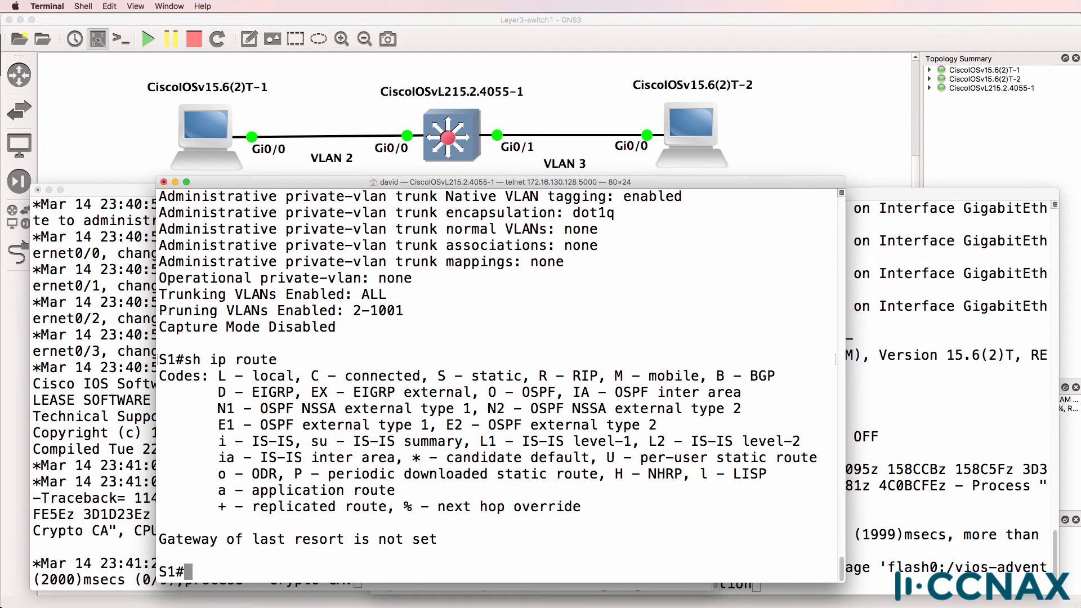
Disable then re-enable IP routing on S1, checking the table with show ip route
text(conf t)
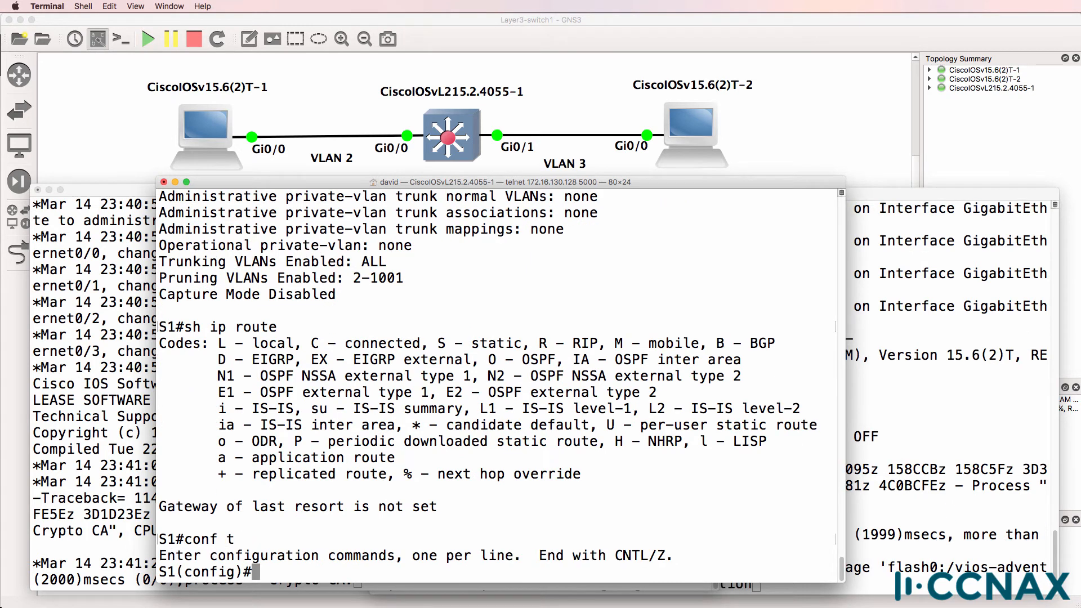
text(no ip d)
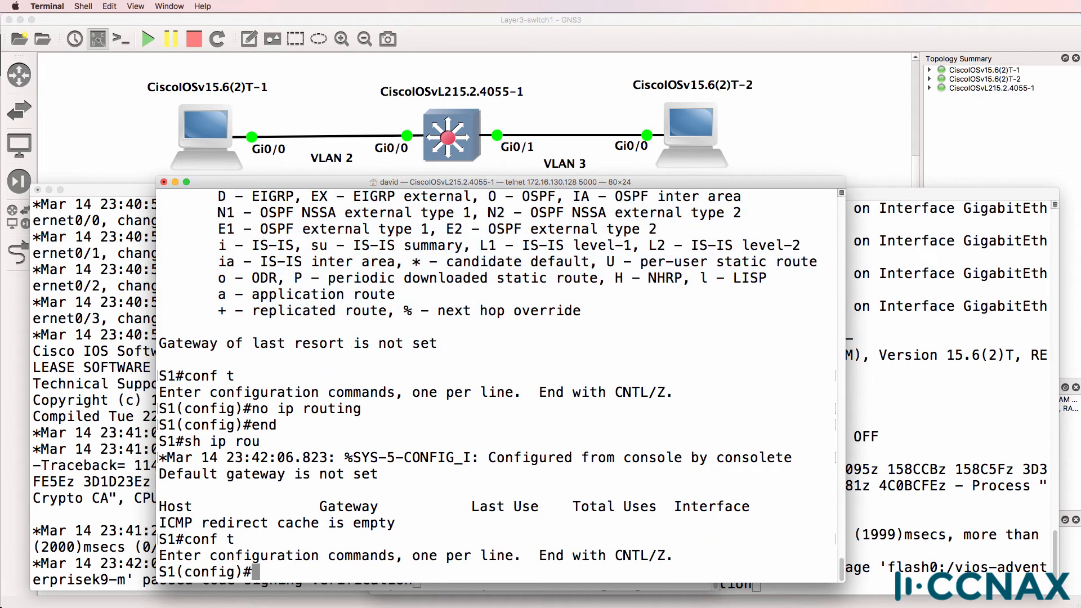
text(ip routing)
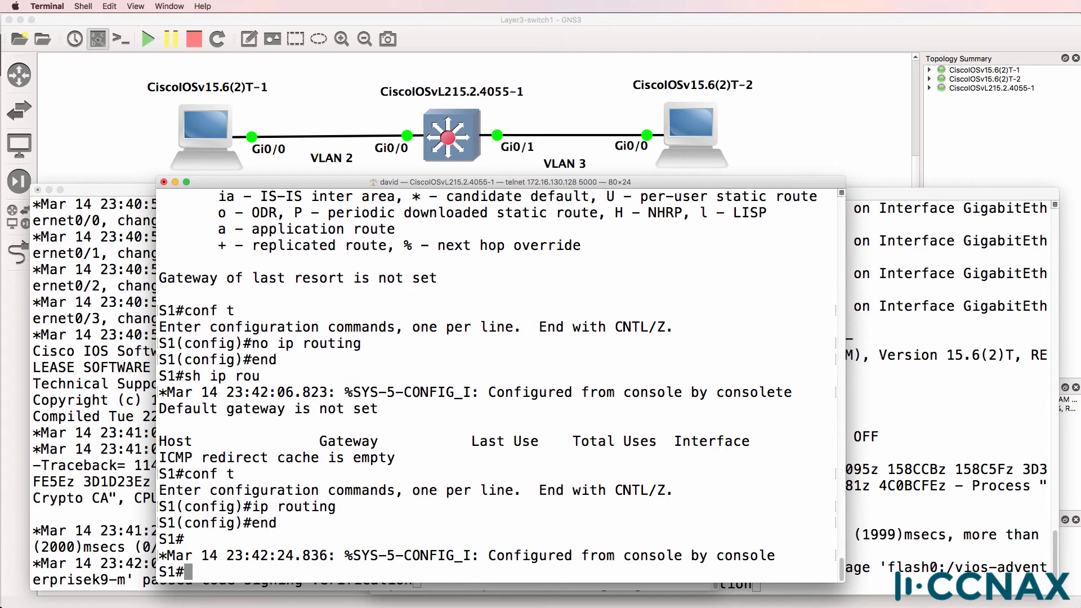
text(sh ip route)
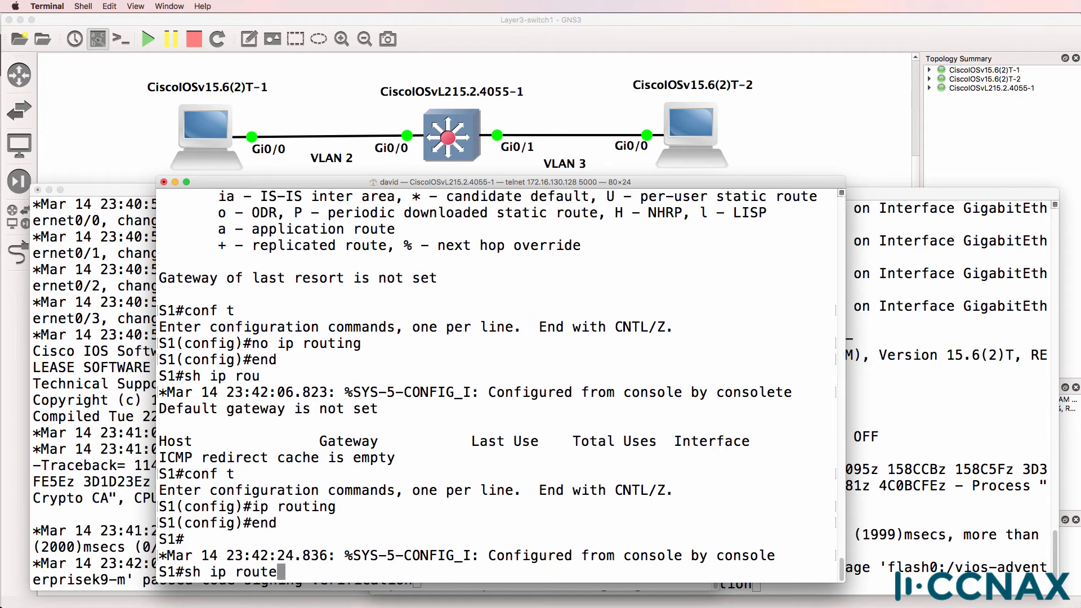
key(Return)
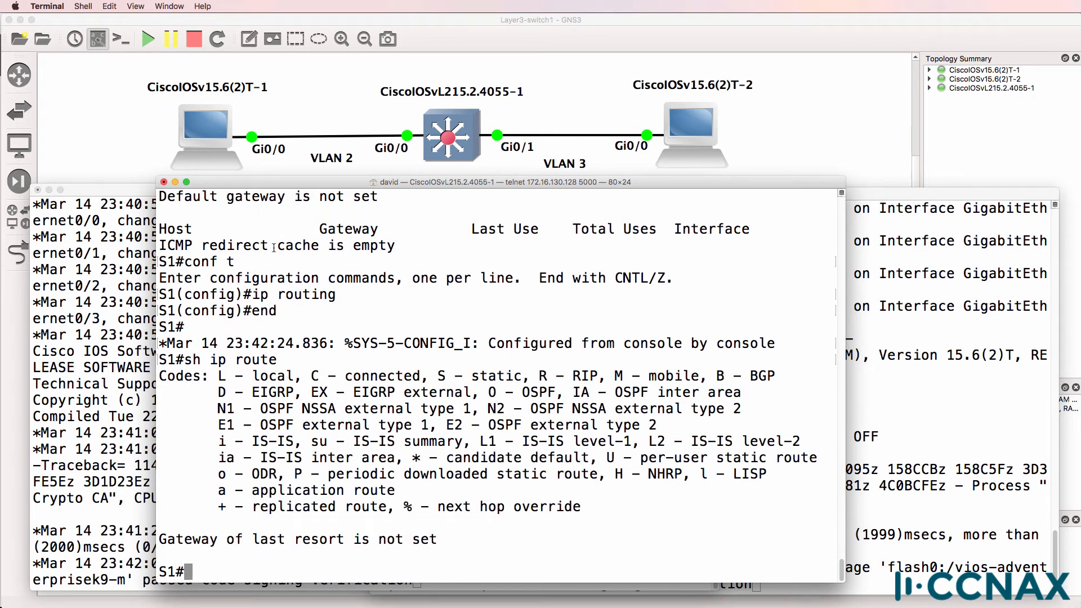
double_click(292, 295)
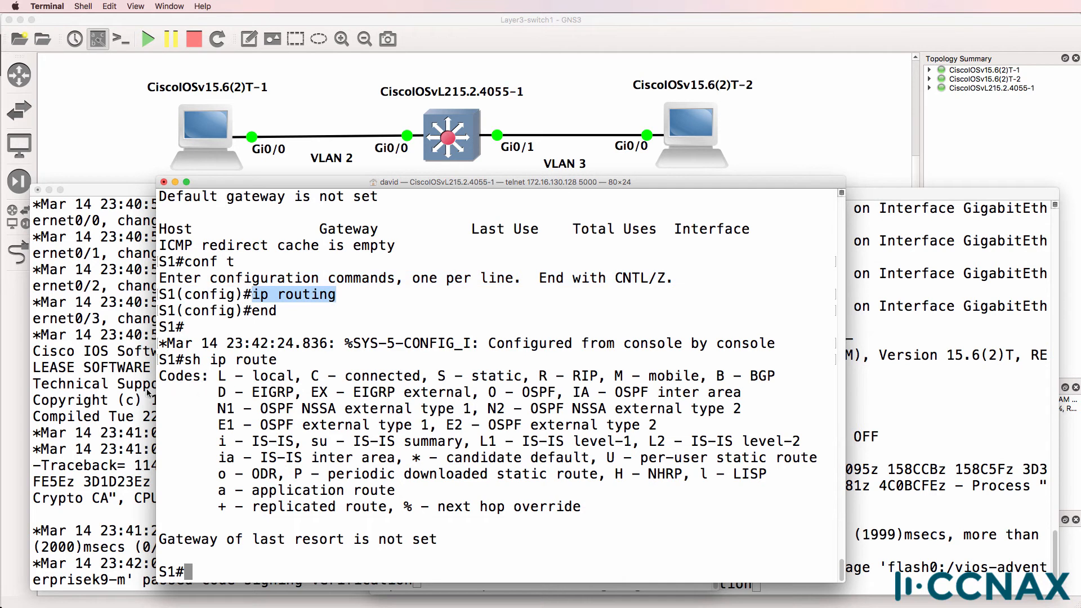
text(s)
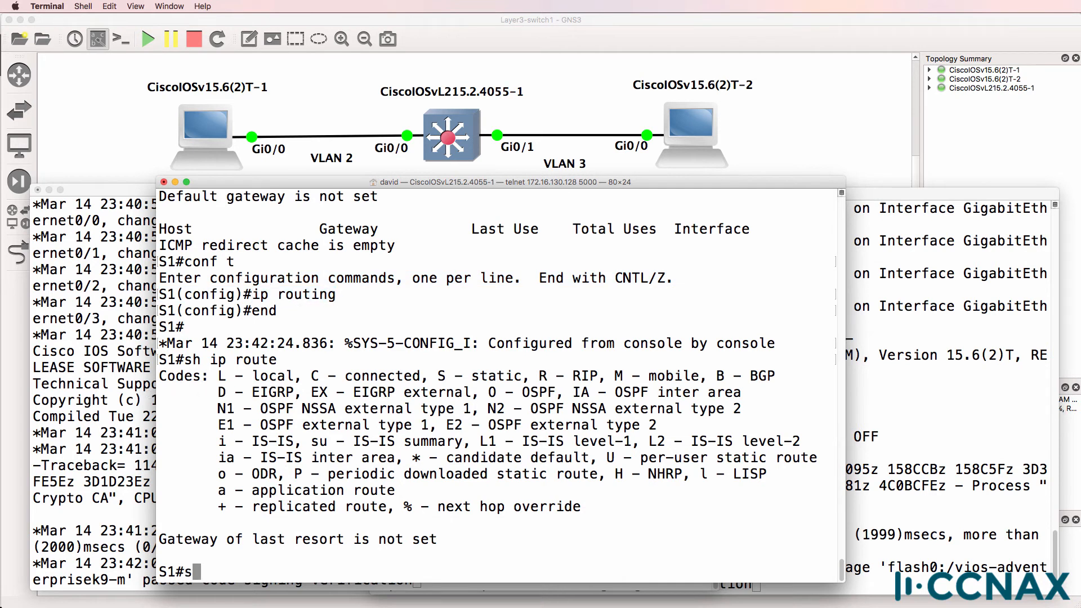
Review the interface summary and assign 10.1.2.254 to interface VLAN 2
text(h ip int b)
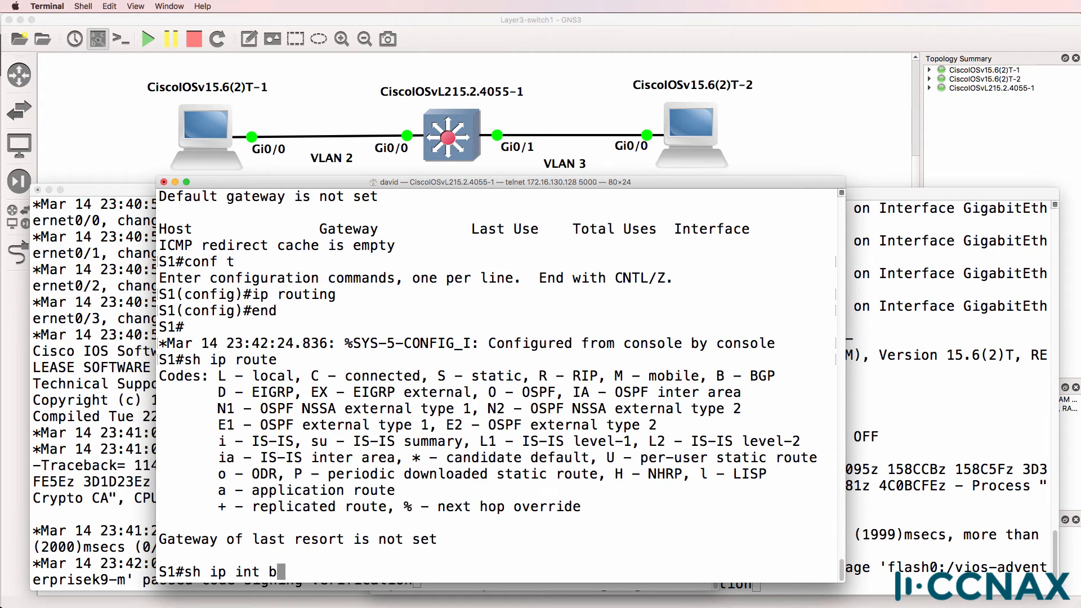
key(Return)
text(int vlan 2)
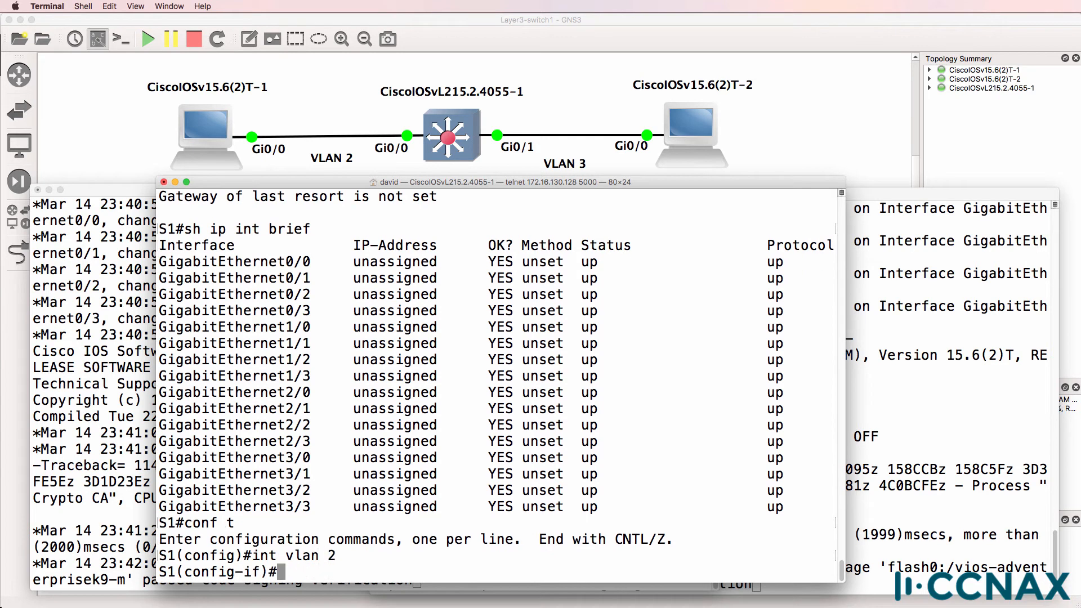
text(ip address 10.1.2.254 255.255.25)
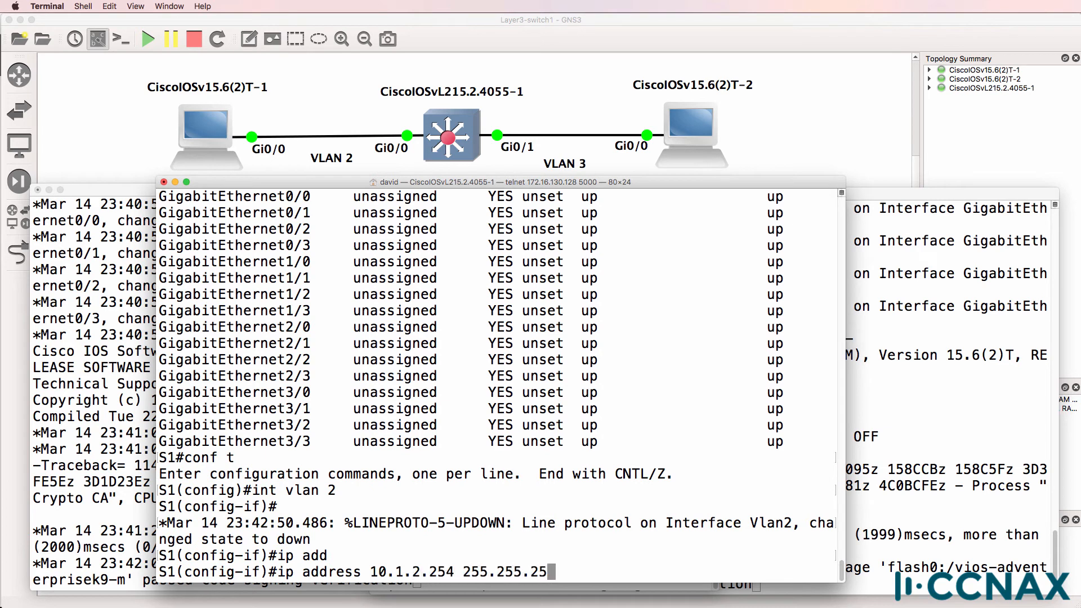
key(Return)
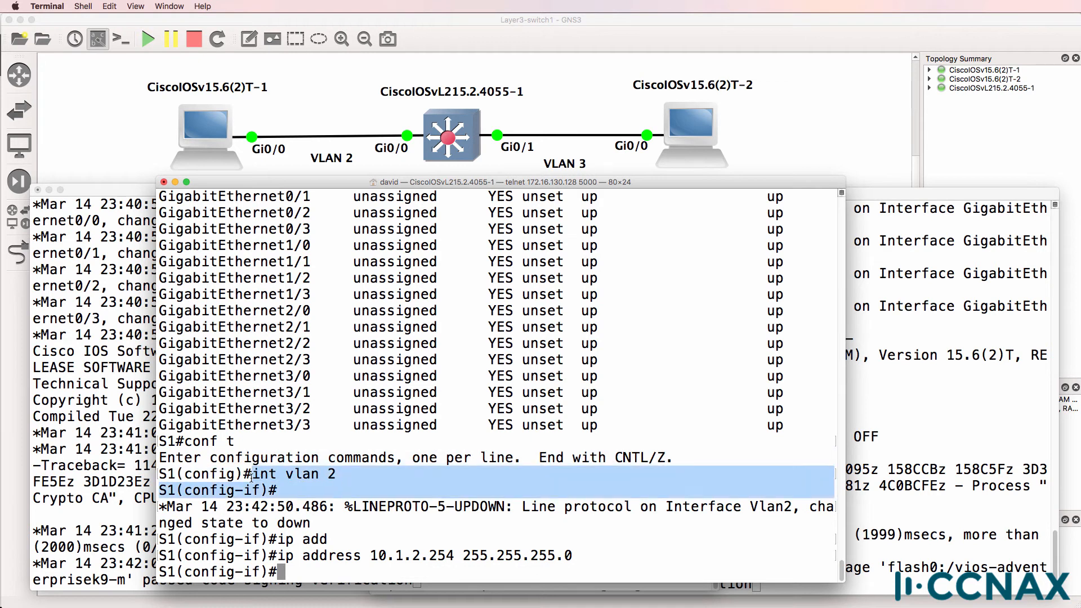
Assign 10.1.3.254 to interface VLAN 3 and review show ip interface brief
text(exit)
text(int vlan)
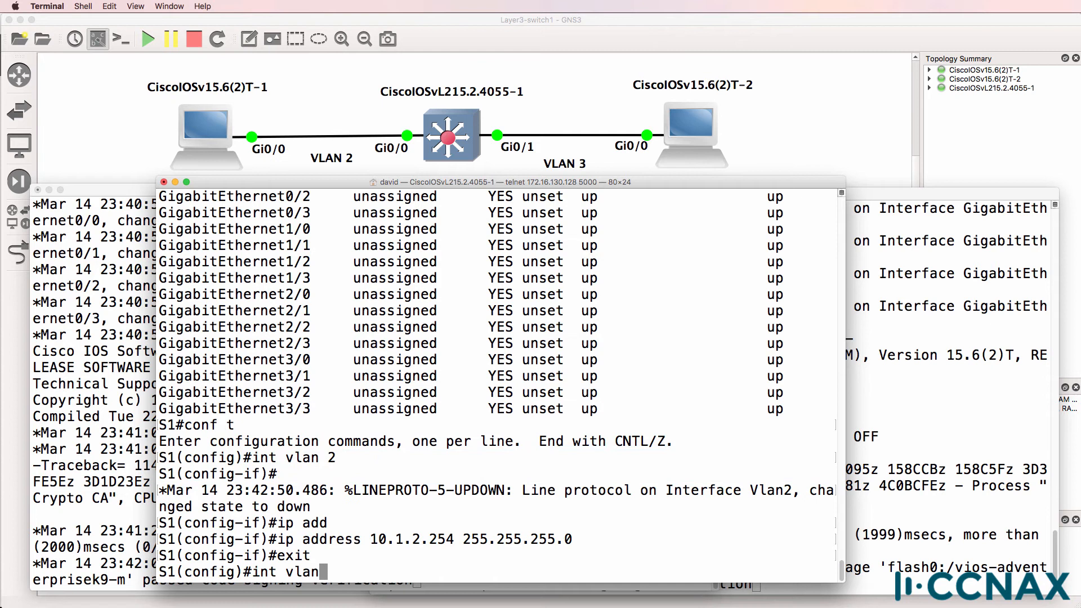
text(3)
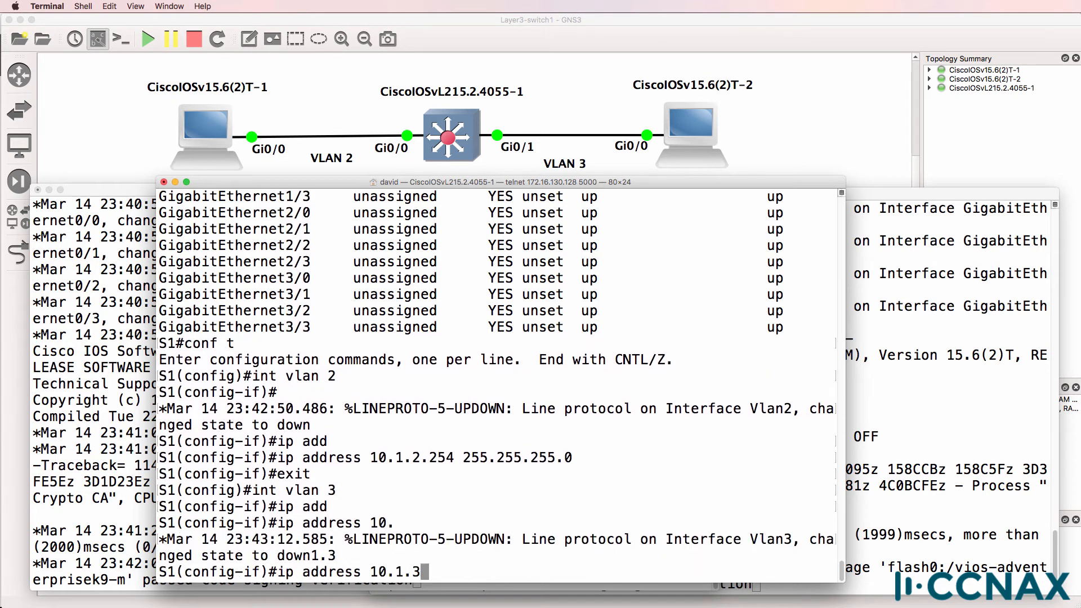
text(254 255.255.255.0)
text(sh ip int br)
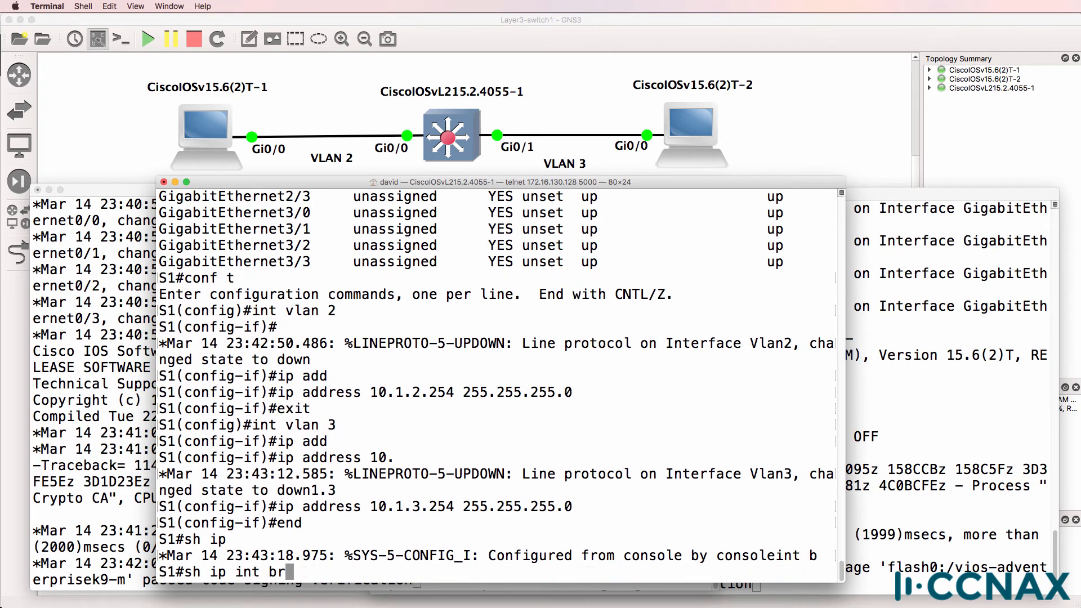
key(Return)
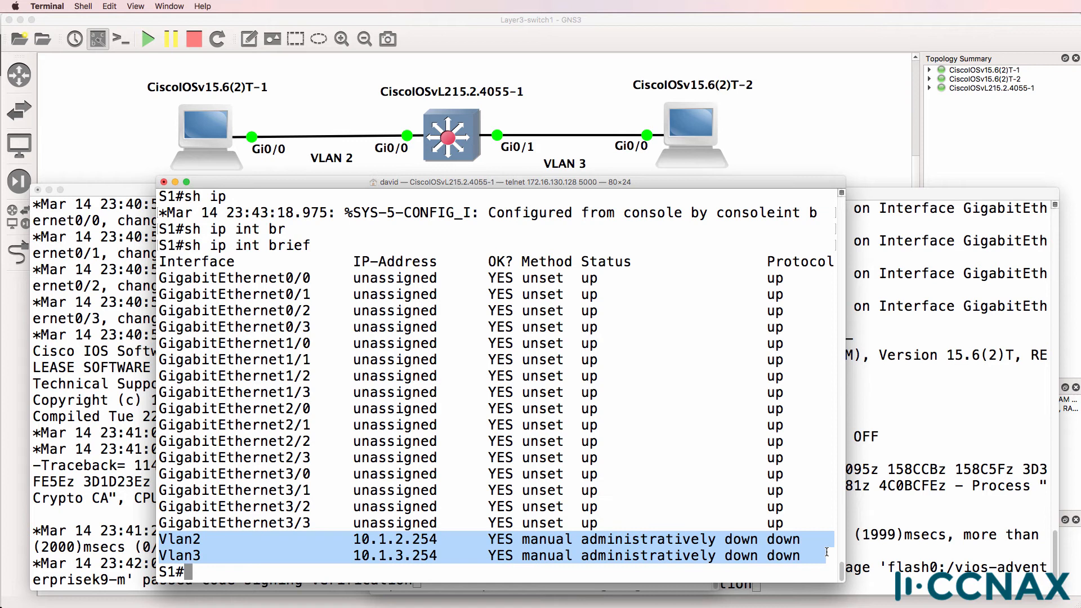
Run no shutdown on interfaces VLAN 2 and VLAN 3 from config mode
text(conf t)
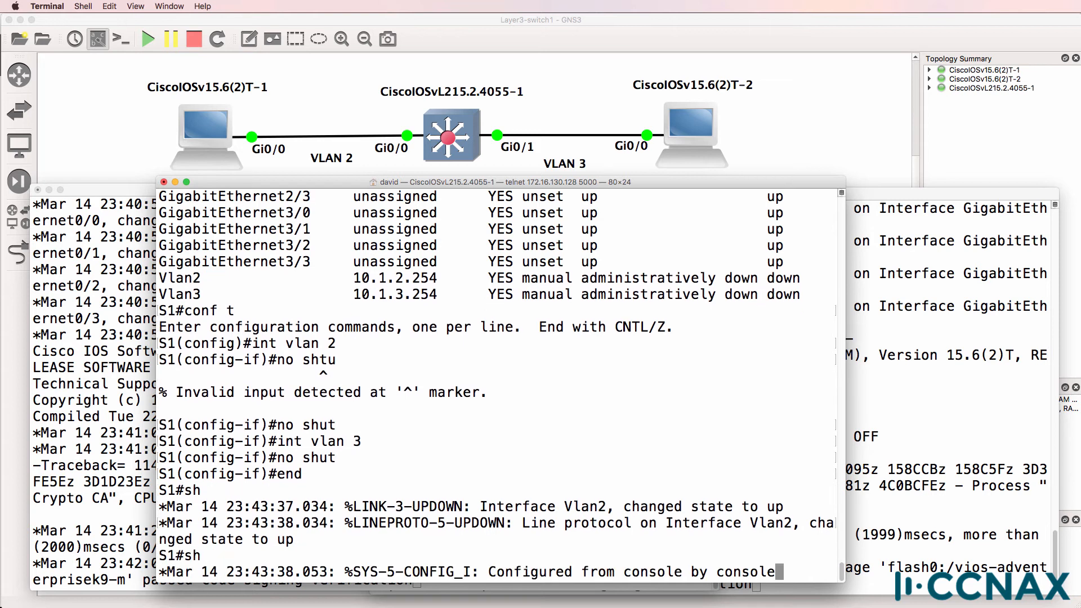
scroll(down, 3)
text(host)
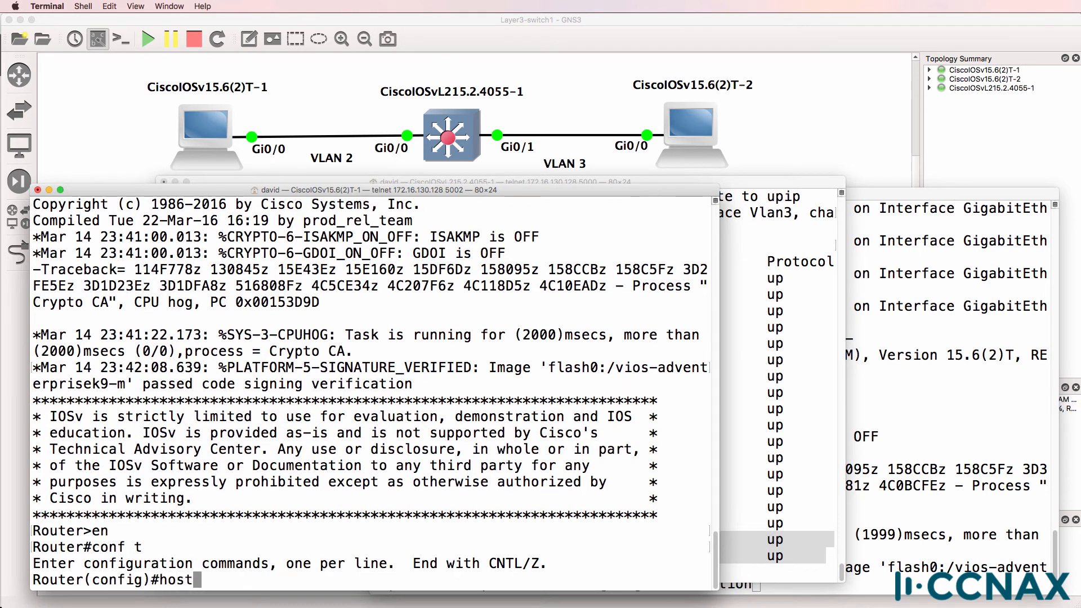
Name router 1 R1, give Gi0/0 10.1.2.1/24, set gateway 10.1.2.254, and ping it
text(R1)
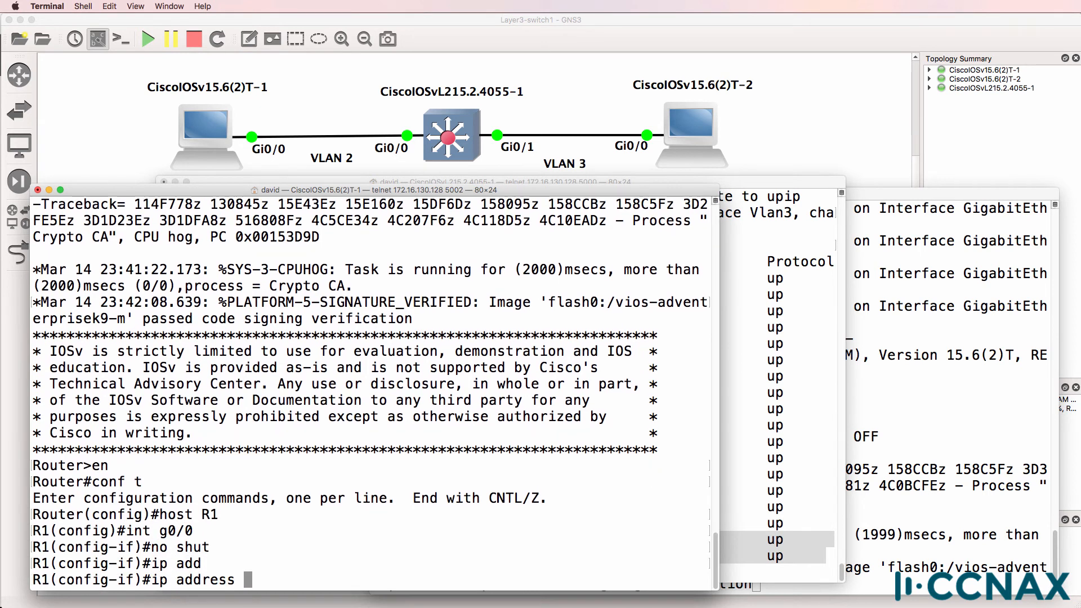
text(10.1.)
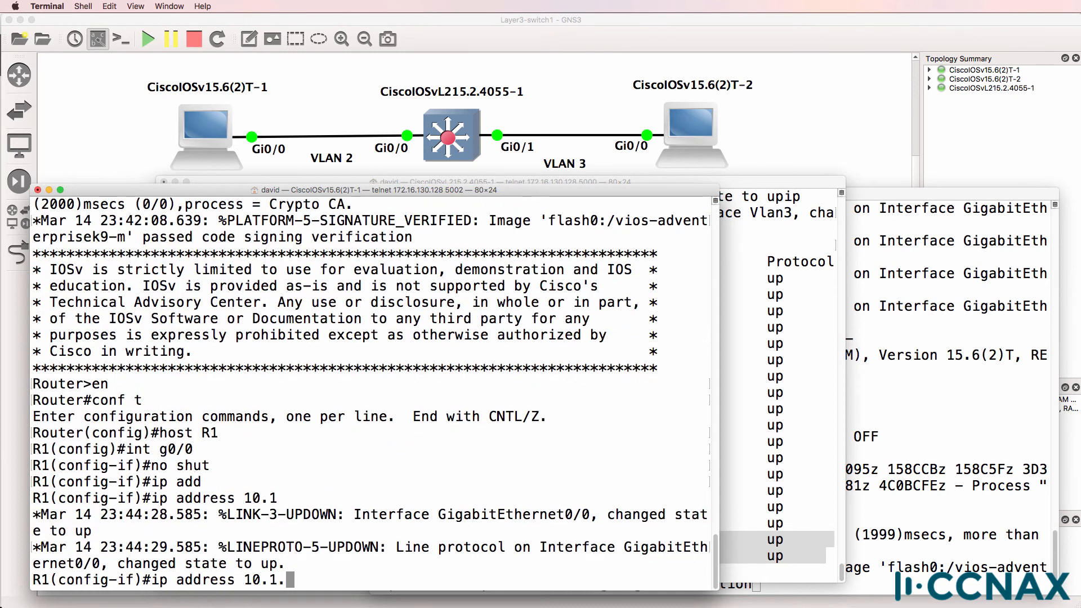
text(2.1 255.255.255.0)
text(no ip routing)
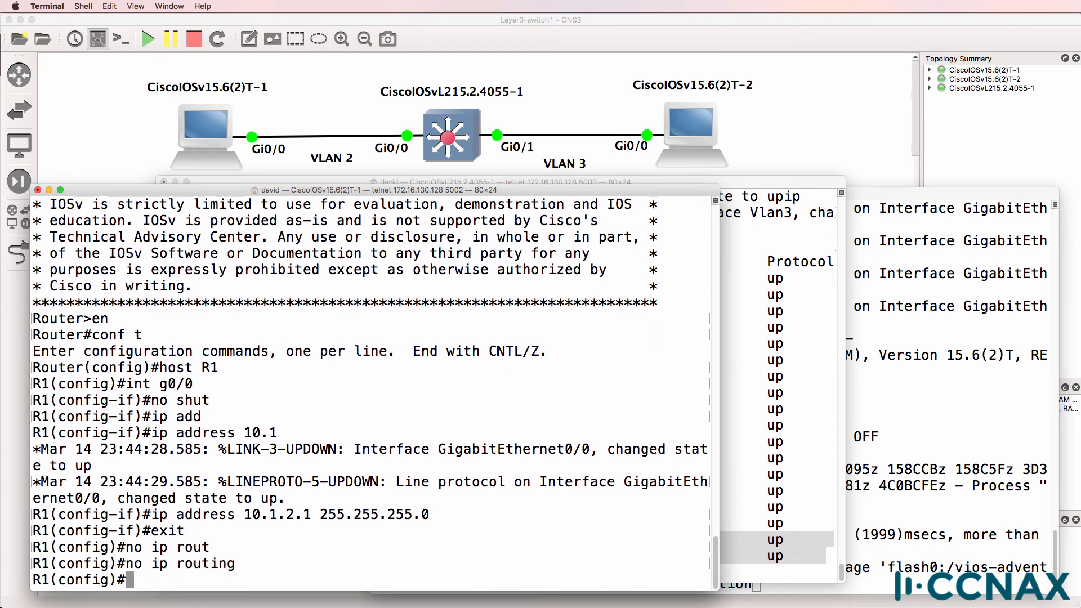
text(ip default-gateway 10)
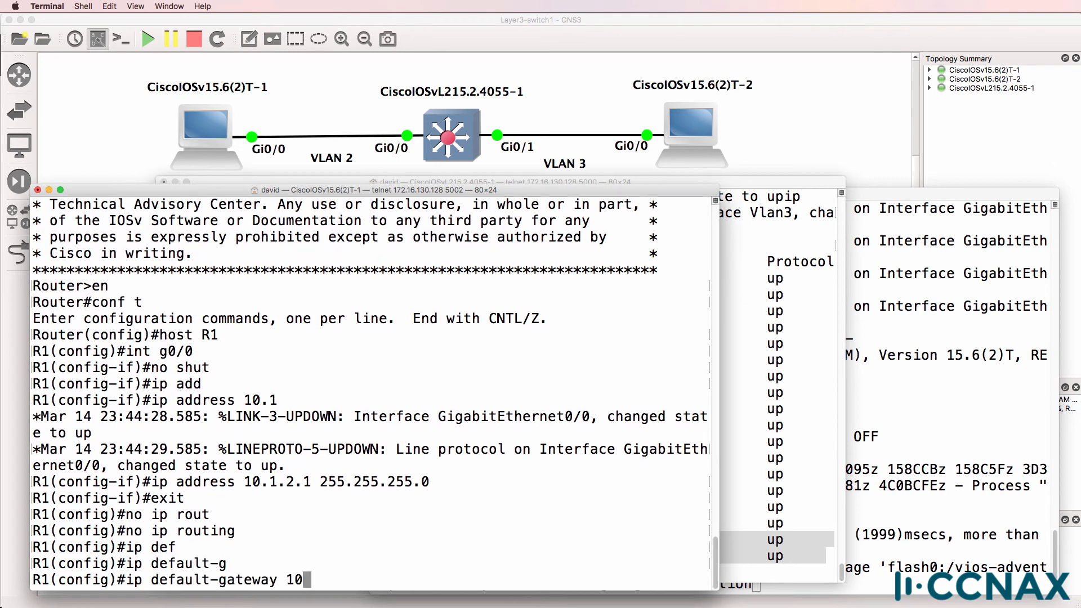
text(.1.2.254)
text(sh ip route)
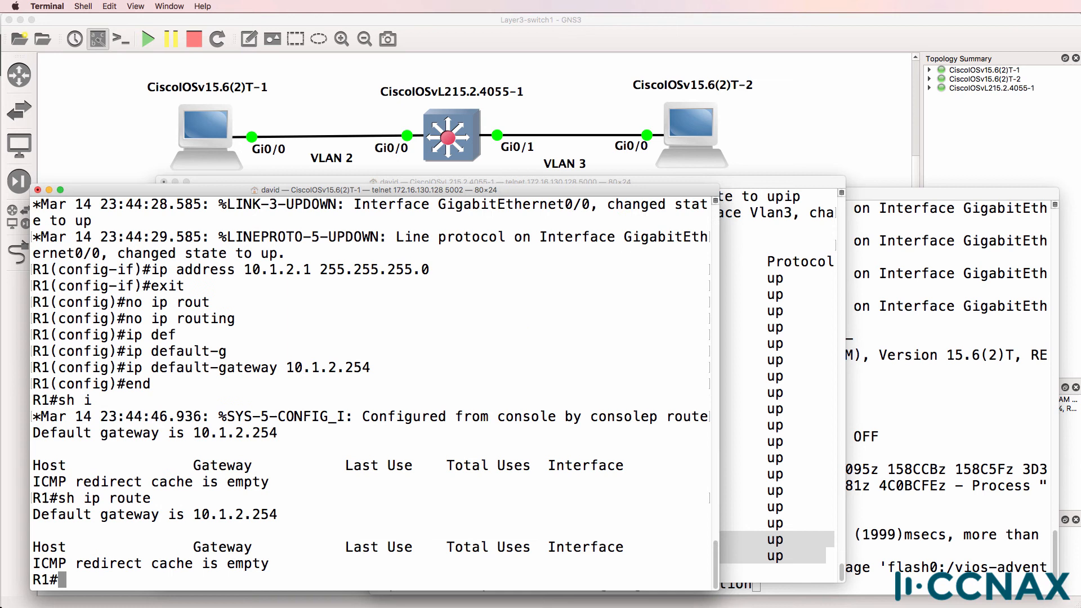
text(ping 10.1.2.254)
text(conf t)
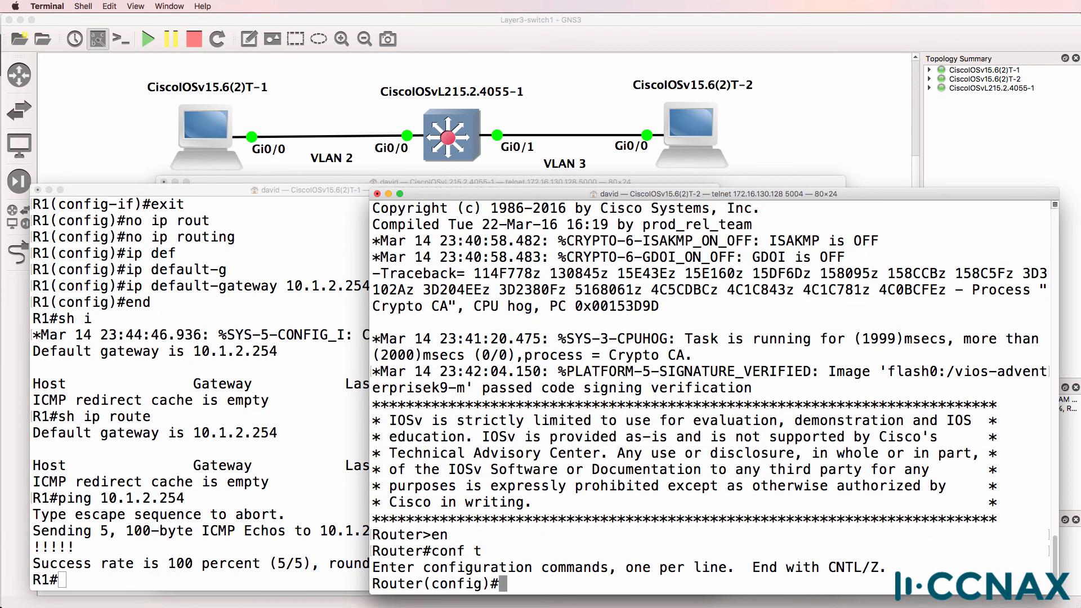
Name router 2 R2 with Gi0/0 at 10.1.3.1/24, routing off, and ping 10.1.3.1
text(host r)
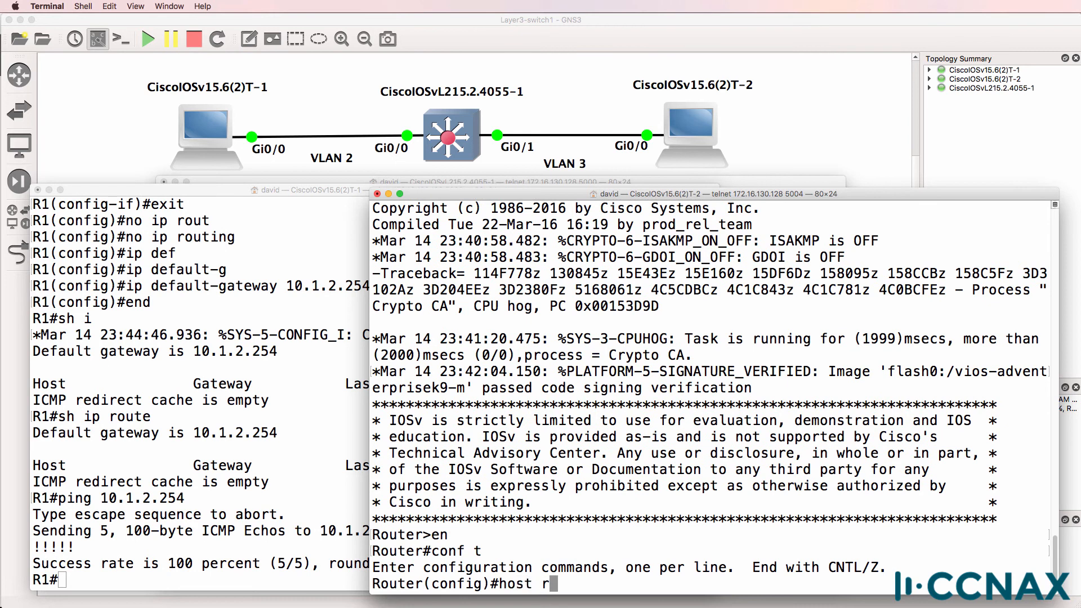
text(2)
text(ip address 10.1.3.)
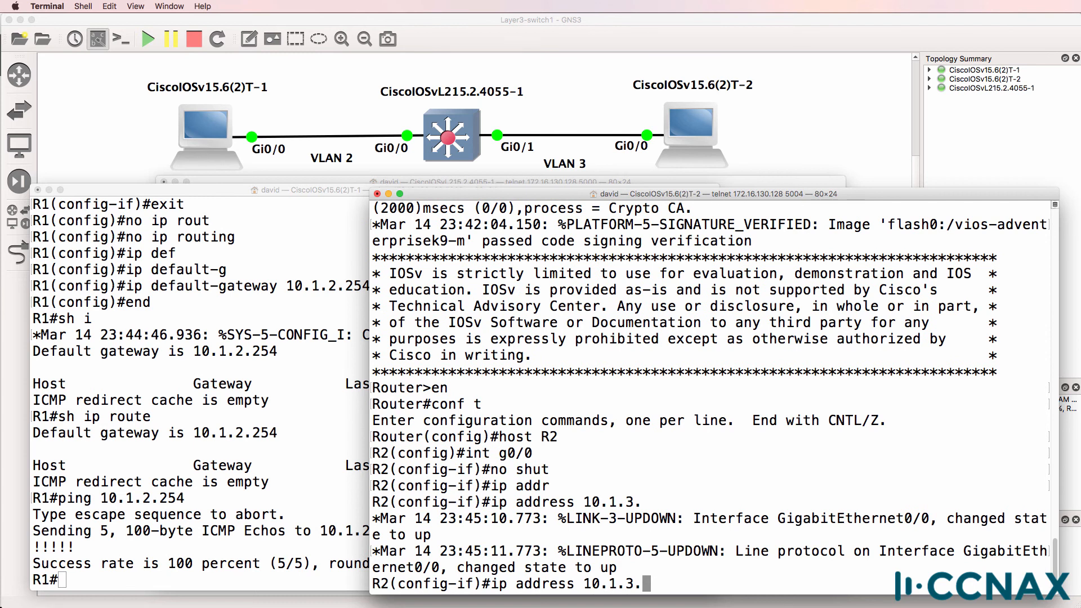
text(1 255.255.255.0)
text(exit)
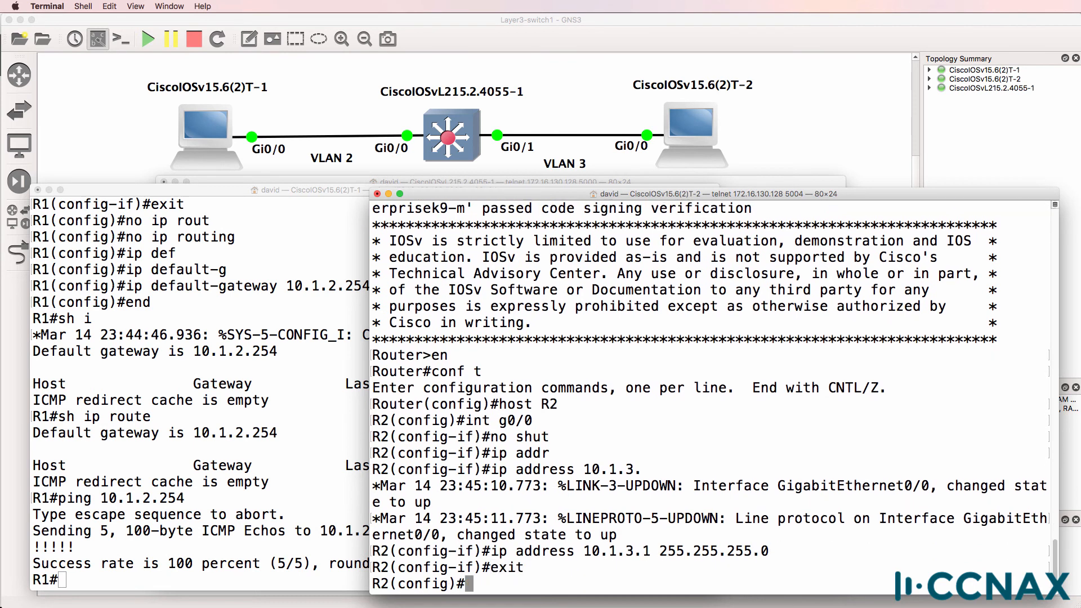
text(no ip routing)
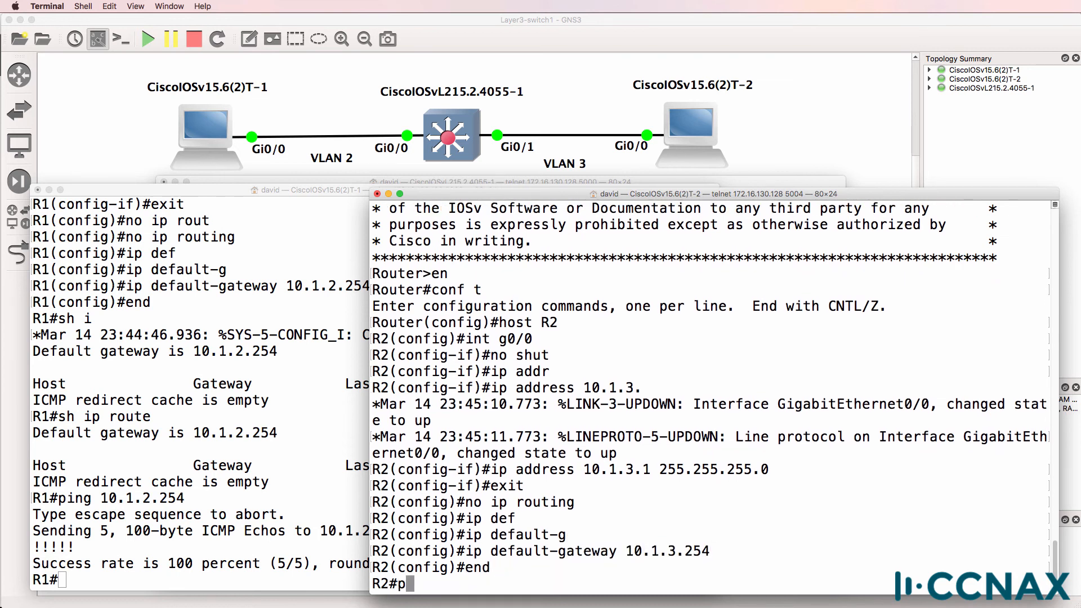
text(ing 10.1.3.1)
click(199, 579)
text(ping 10.1.2.1)
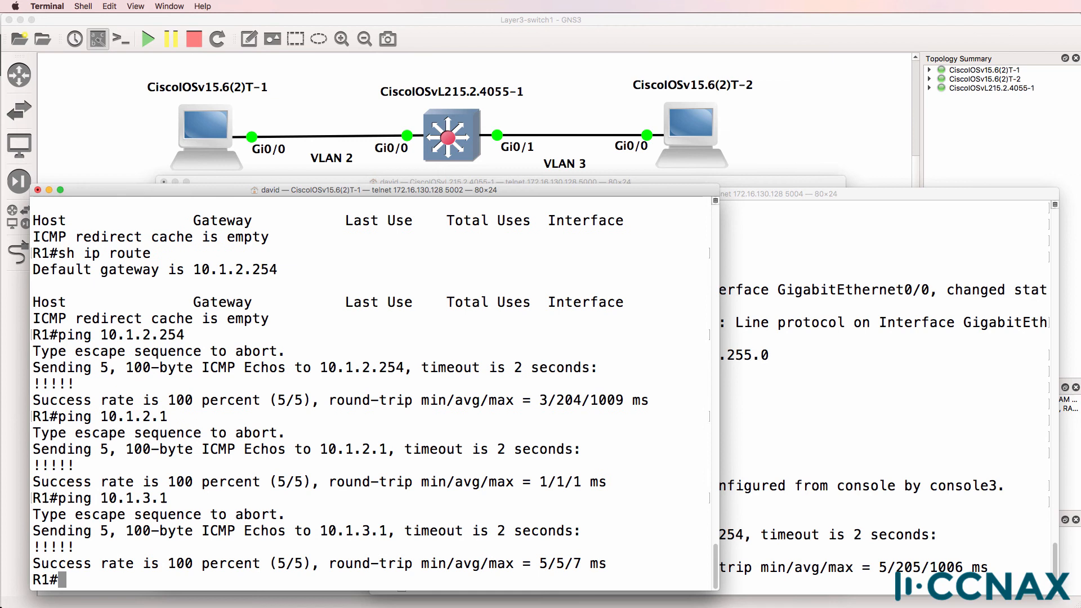
Turn on ICMP debugging with 'debug ip icmp' in R2's console
click(689, 193)
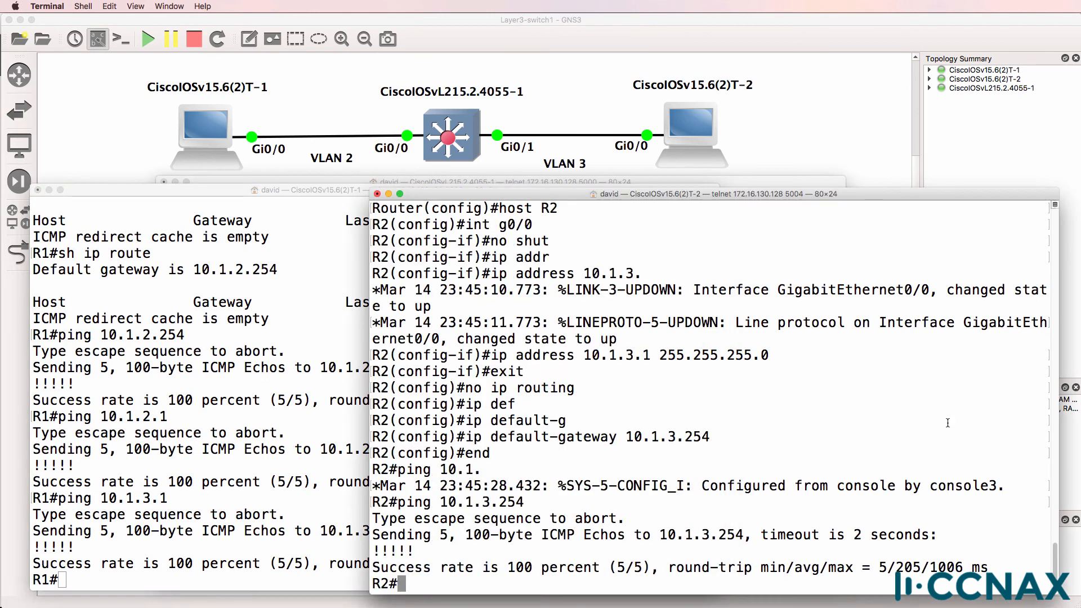
text(debug ip)
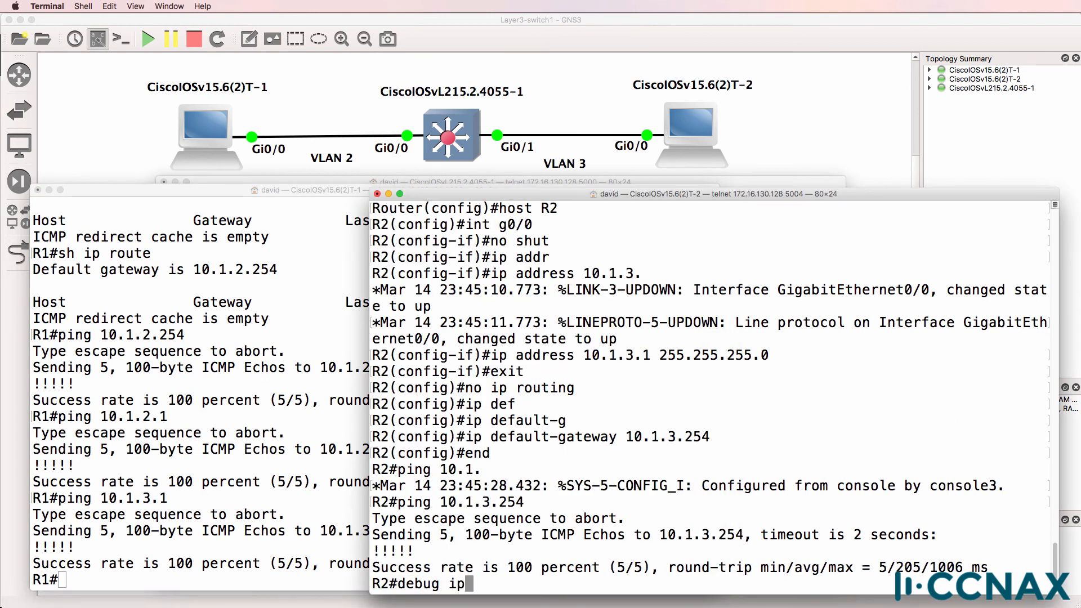
text(icmp)
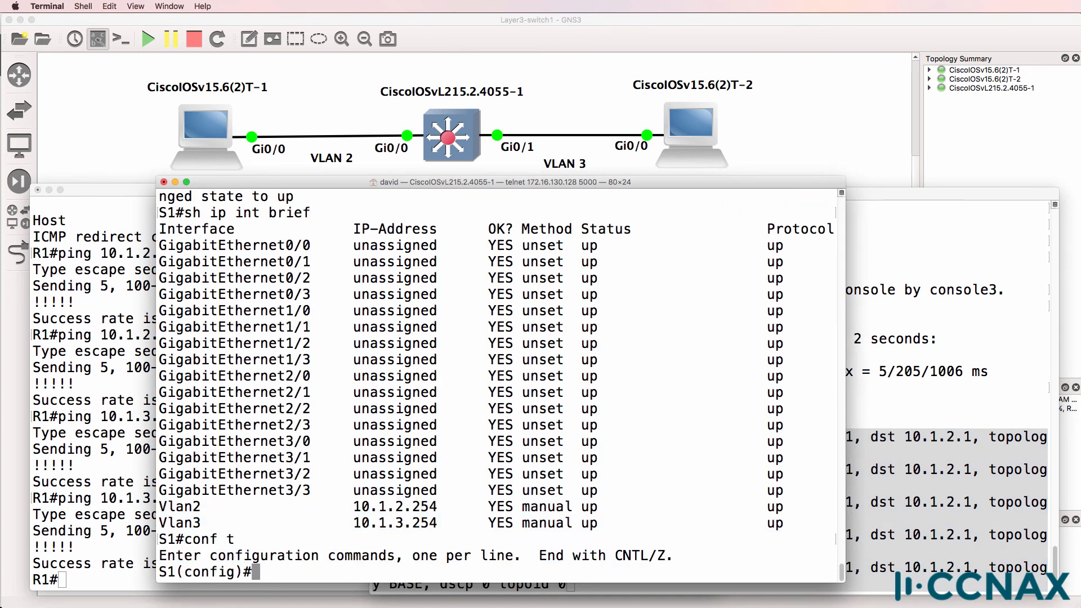
Disable and re-enable ip routing on S1, then ping R1 at 10.1.2.1 from R2
text(no ip rou)
click(94, 580)
text(ping 10.1.3.1)
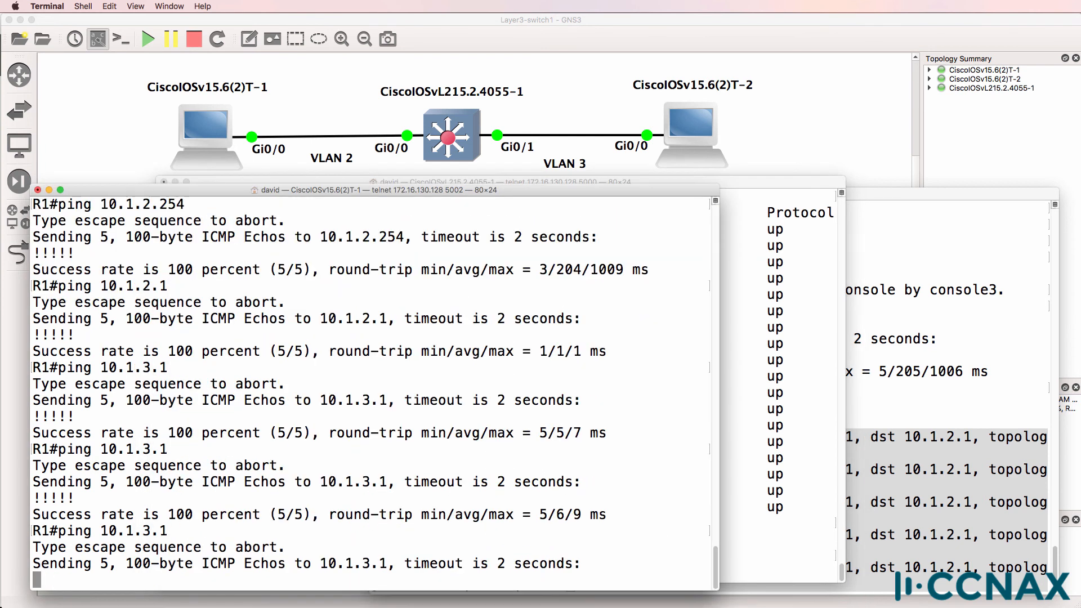
mouse_move(946, 326)
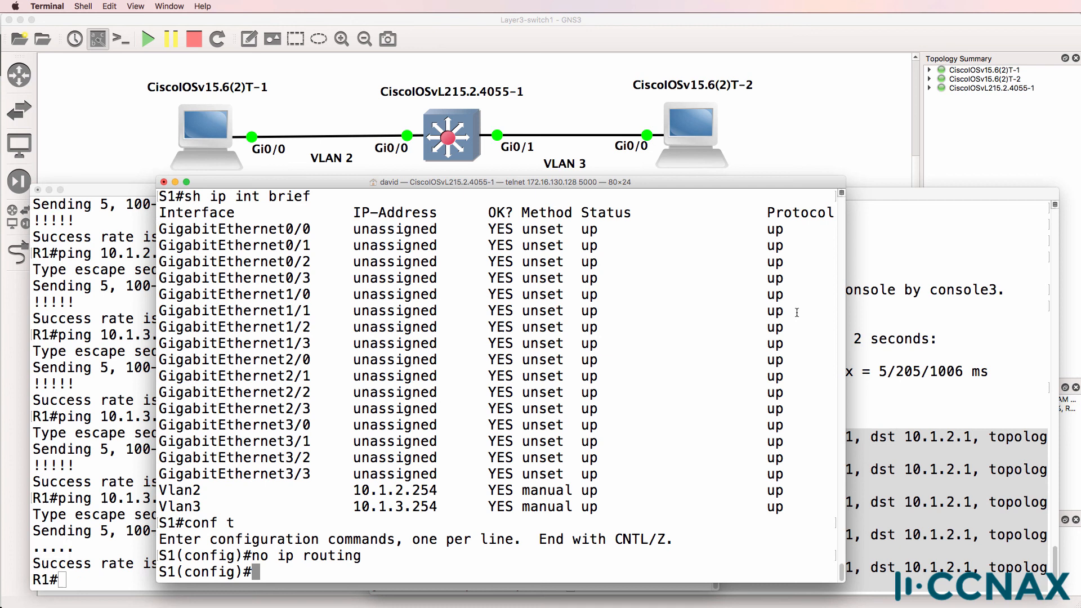
text(ip rout)
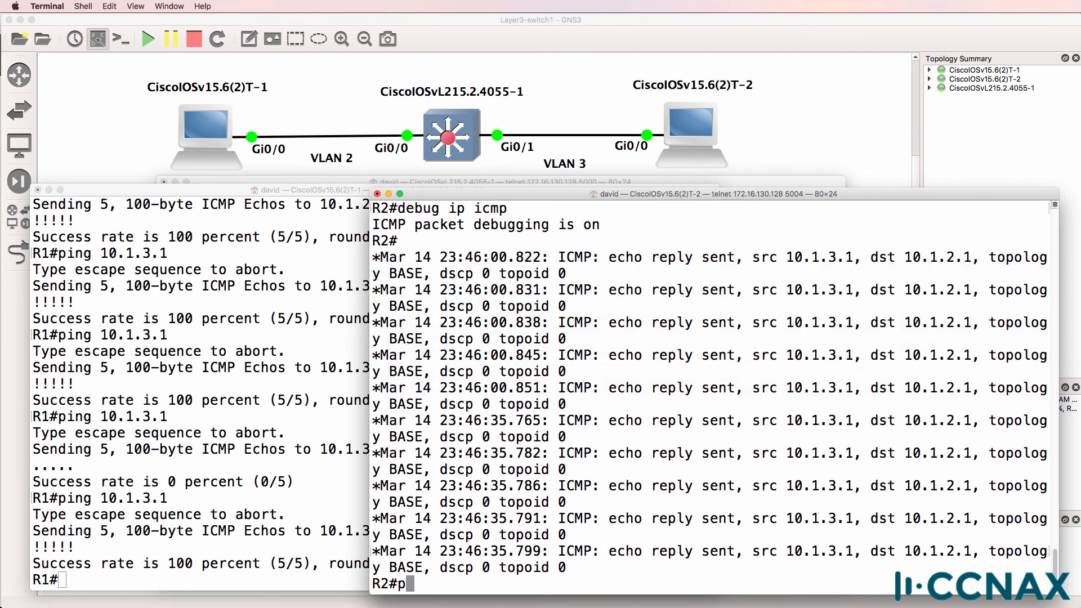
text(ing 10.1.2.1)
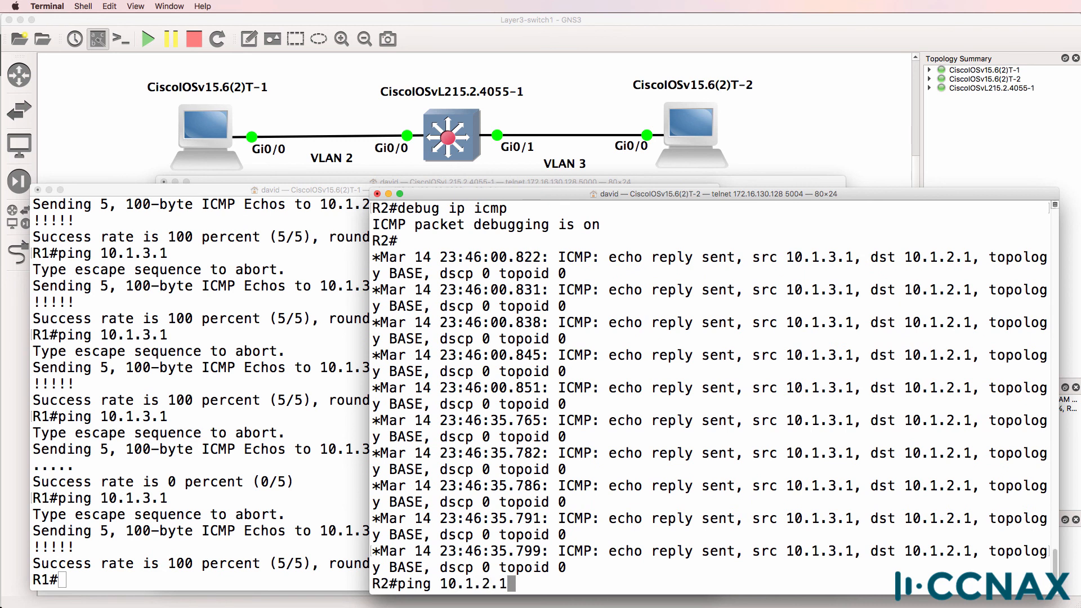
key(Return)
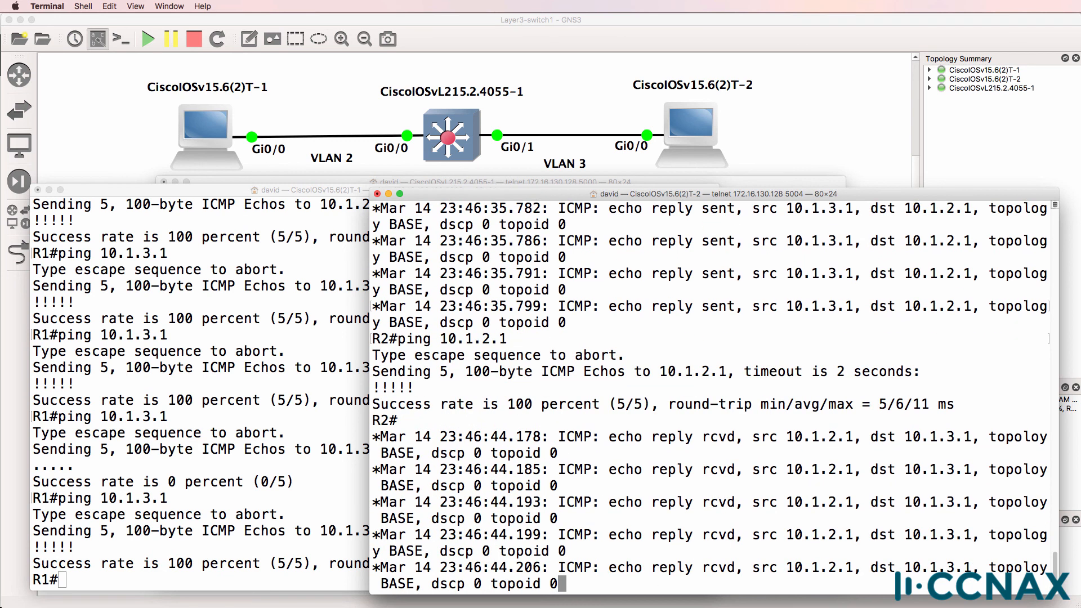